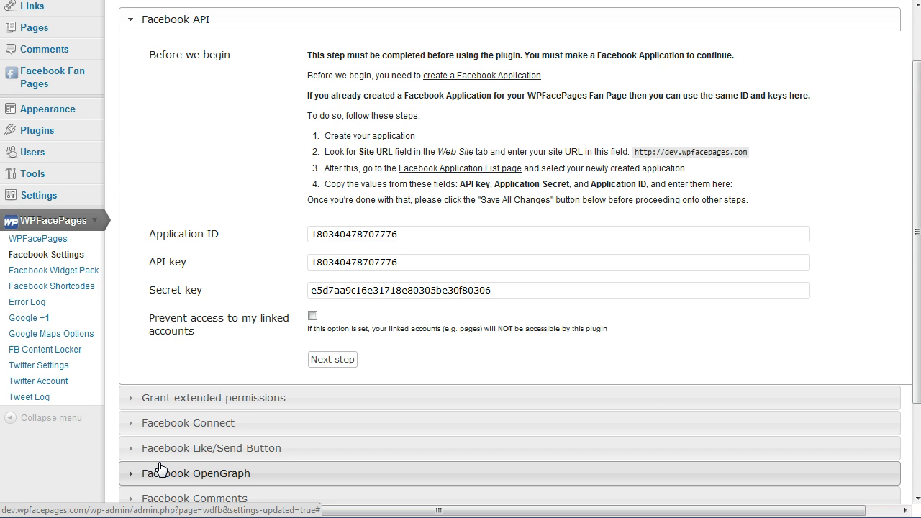
mouse_move(192, 448)
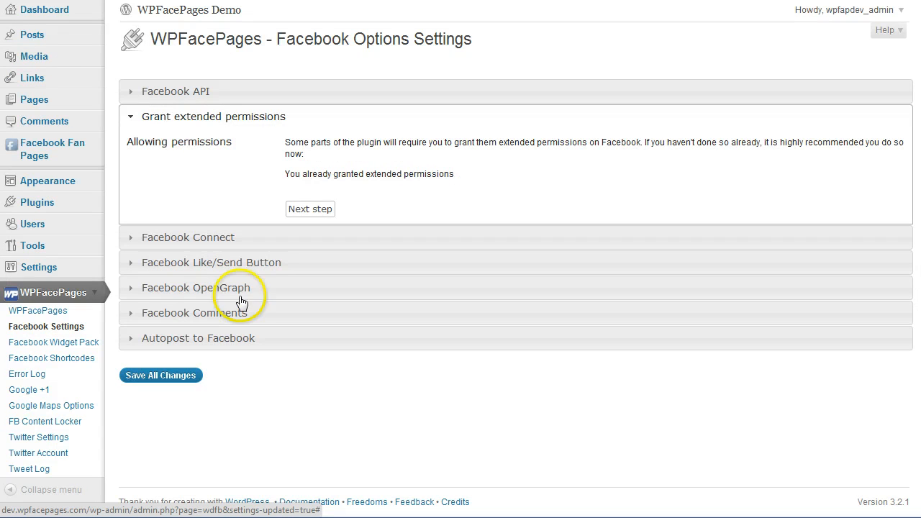
mouse_move(198, 127)
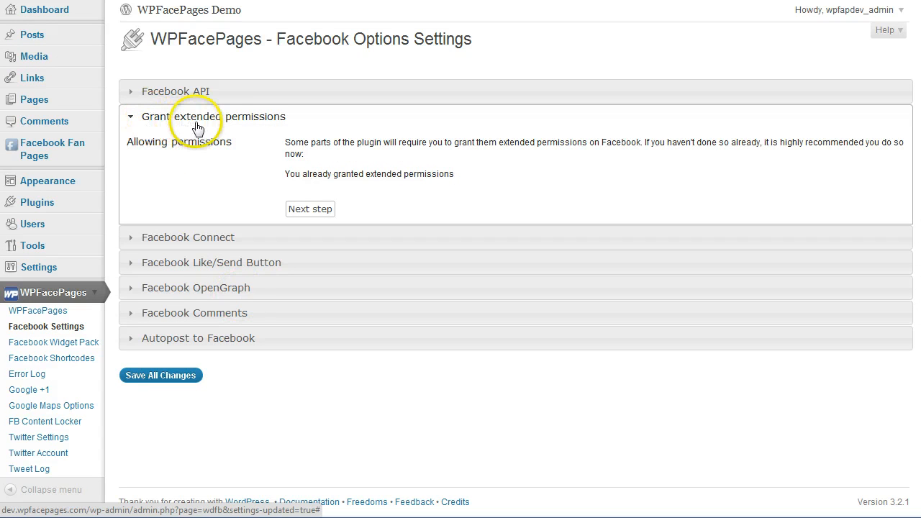
mouse_move(247, 166)
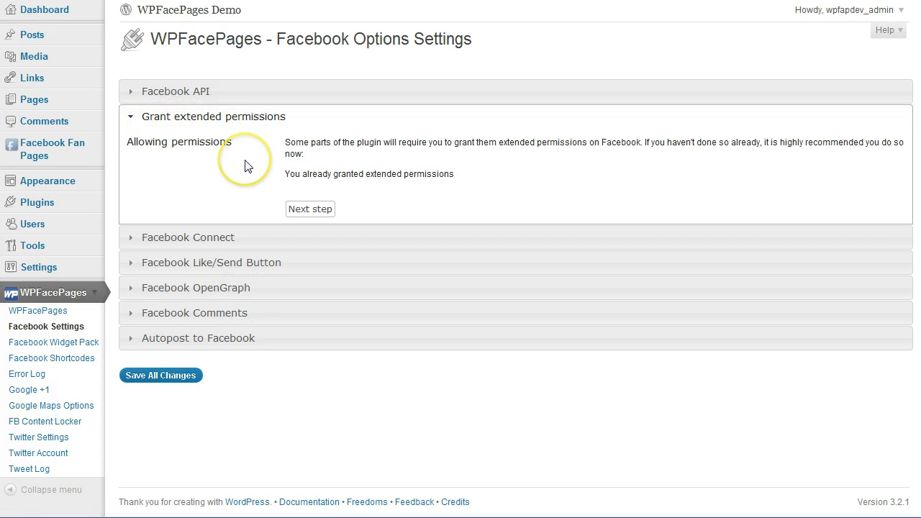
mouse_move(212, 209)
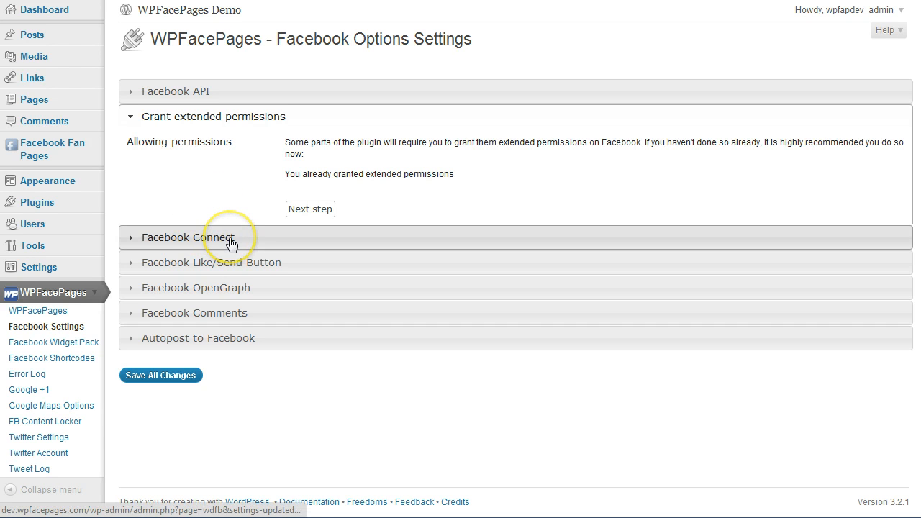
- Expand Facebook Connect and allow registering with Facebook, leaving forced Facebook registration unchecked
left_click(189, 237)
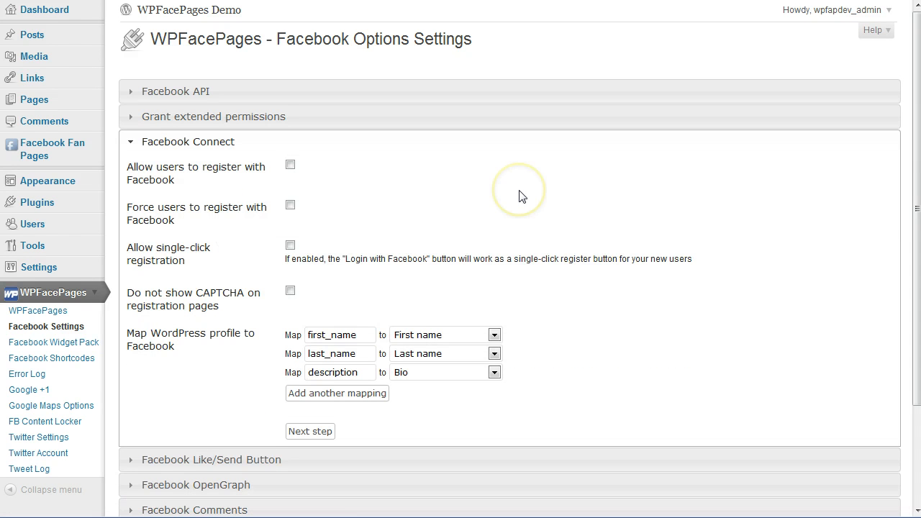
mouse_move(554, 199)
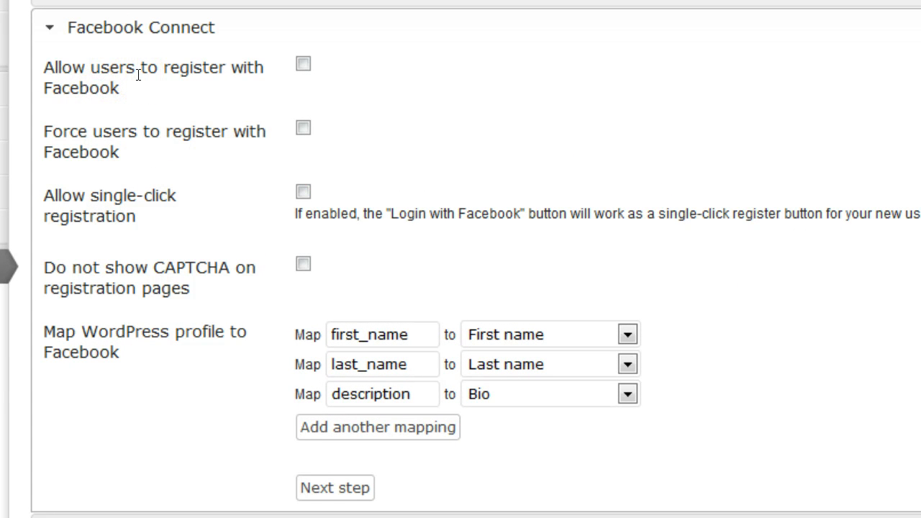
left_click(302, 64)
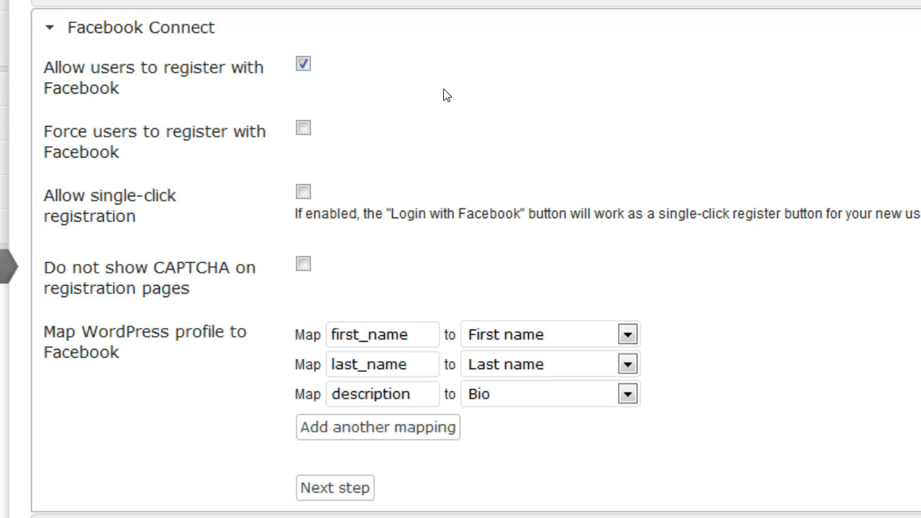
mouse_move(341, 174)
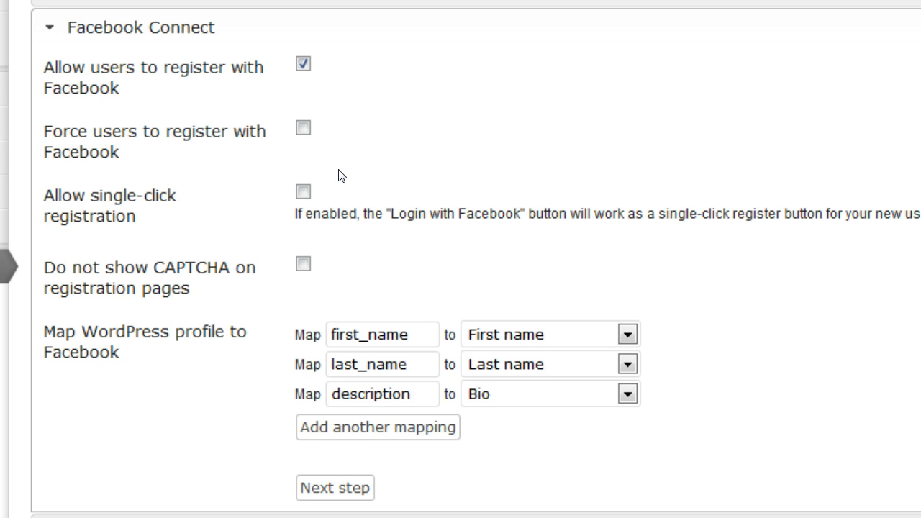
left_click(302, 128)
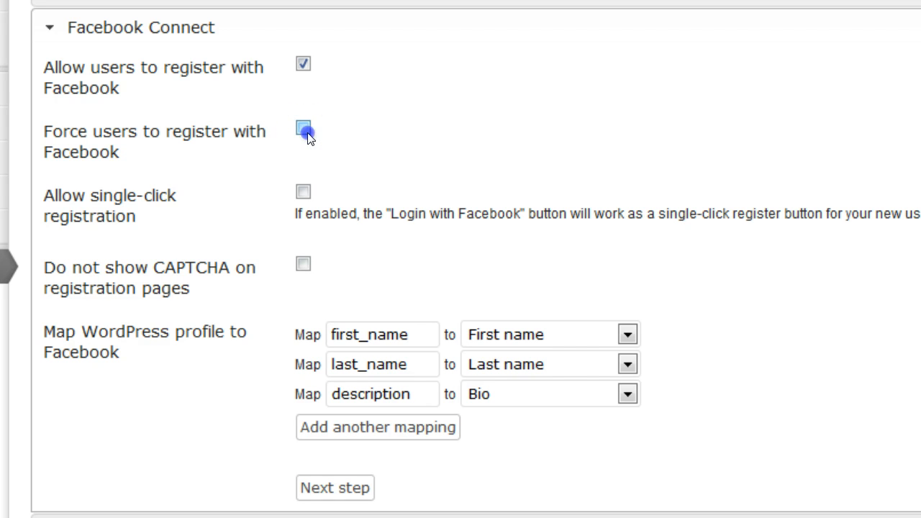
left_click(302, 131)
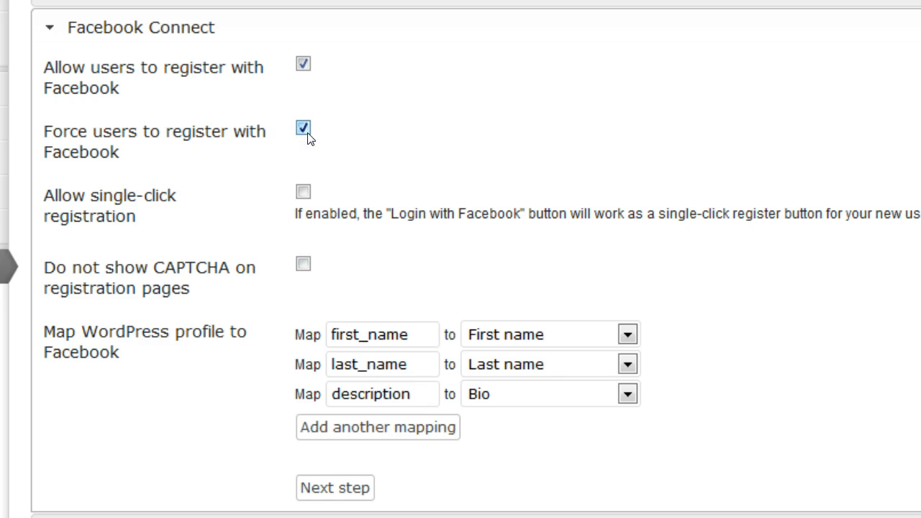
left_click(302, 128)
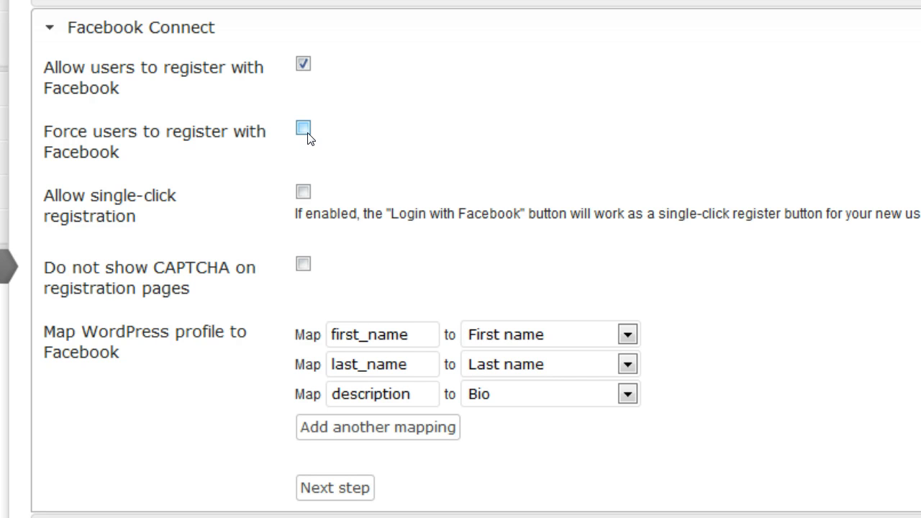
- Tick 'Allow single-click registration', leaving 'Do not show CAPTCHA' unticked
scroll("down", 3)
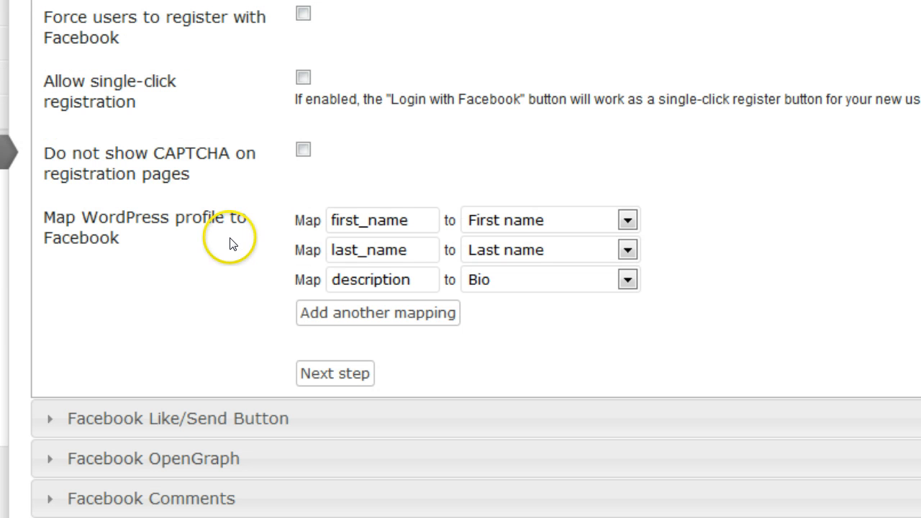
mouse_move(119, 85)
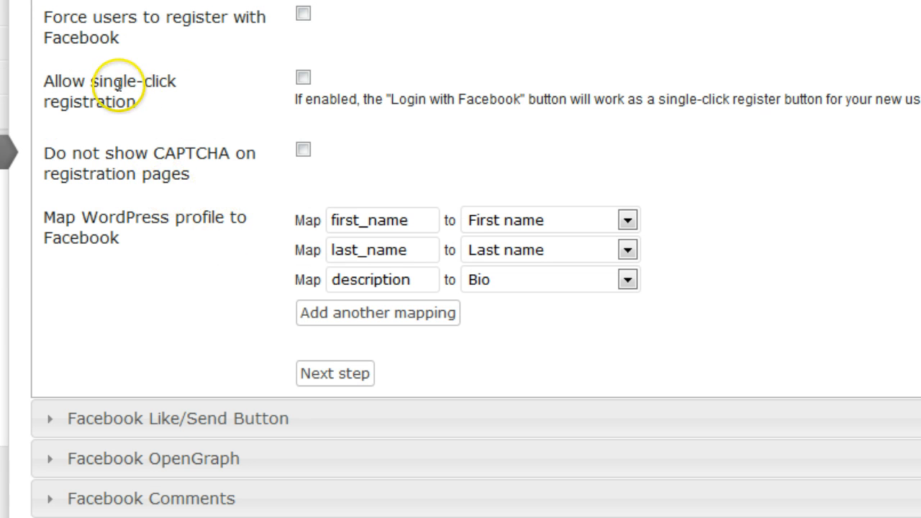
left_click(302, 78)
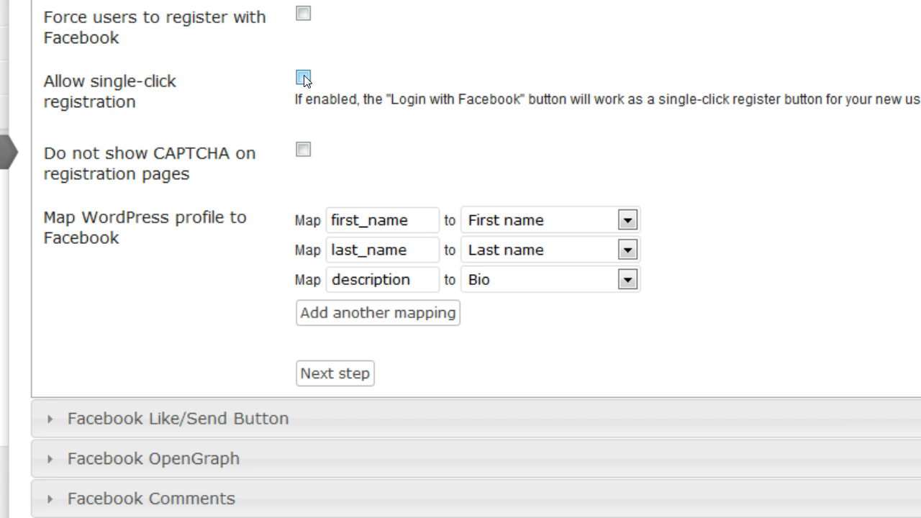
left_click(303, 75)
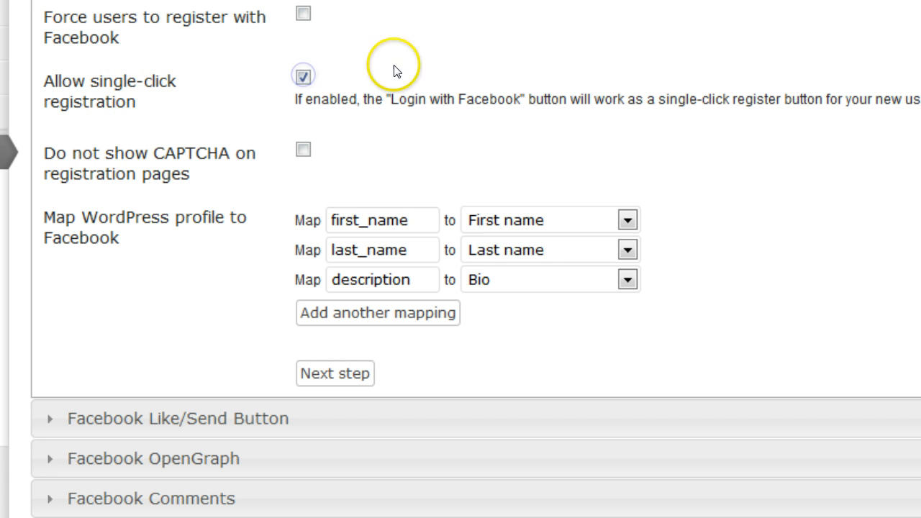
mouse_move(235, 154)
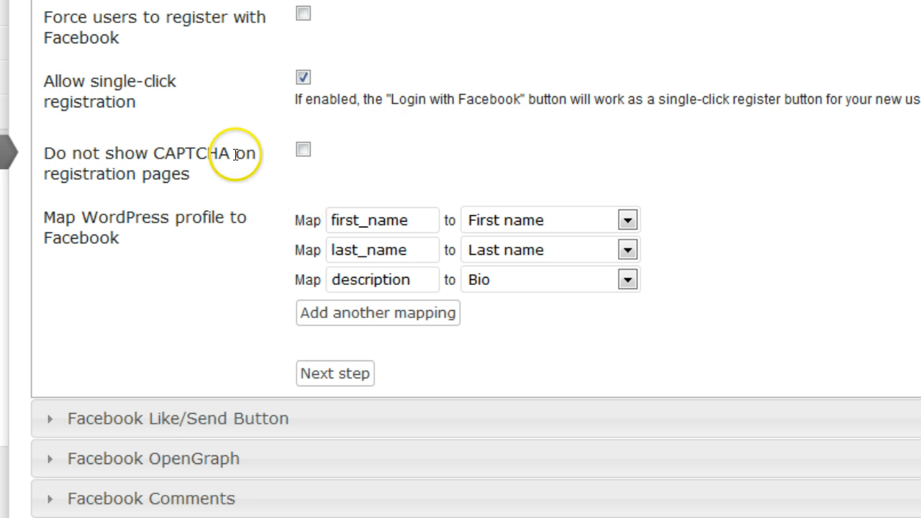
double_click(196, 152)
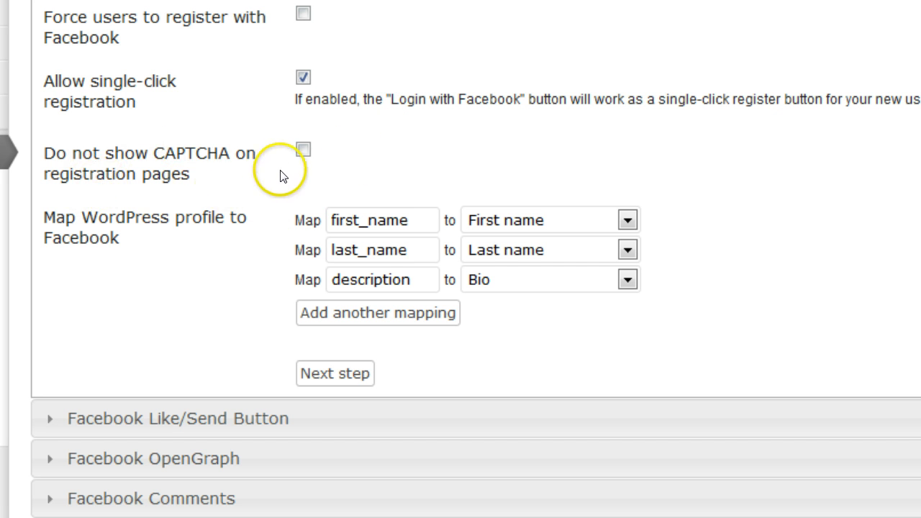
mouse_move(246, 148)
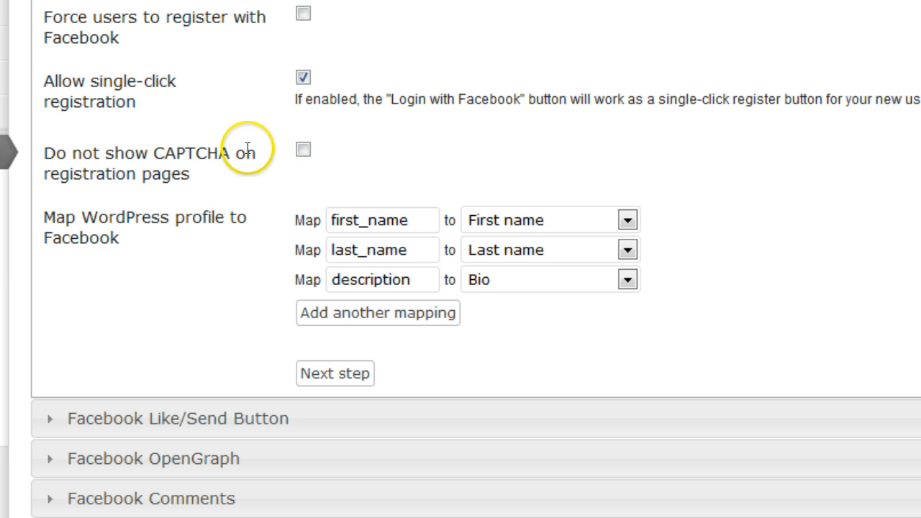
mouse_move(234, 147)
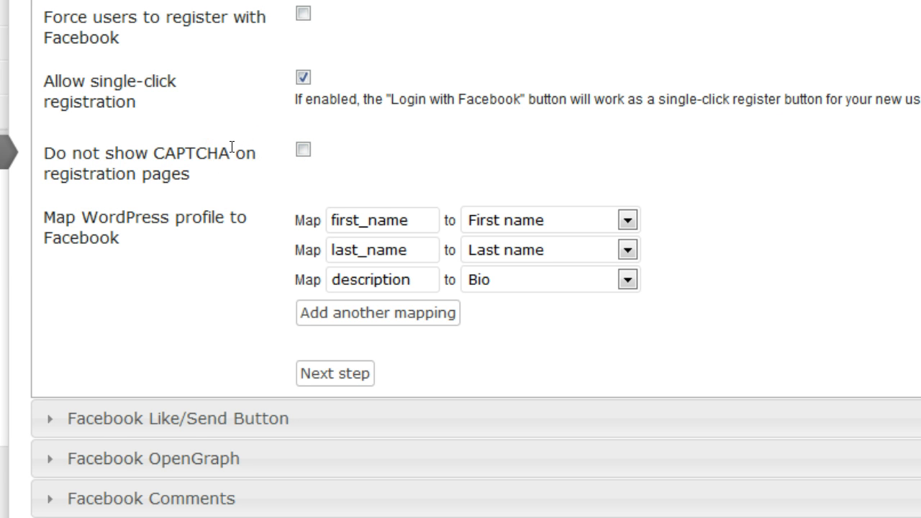
scroll("down", 3)
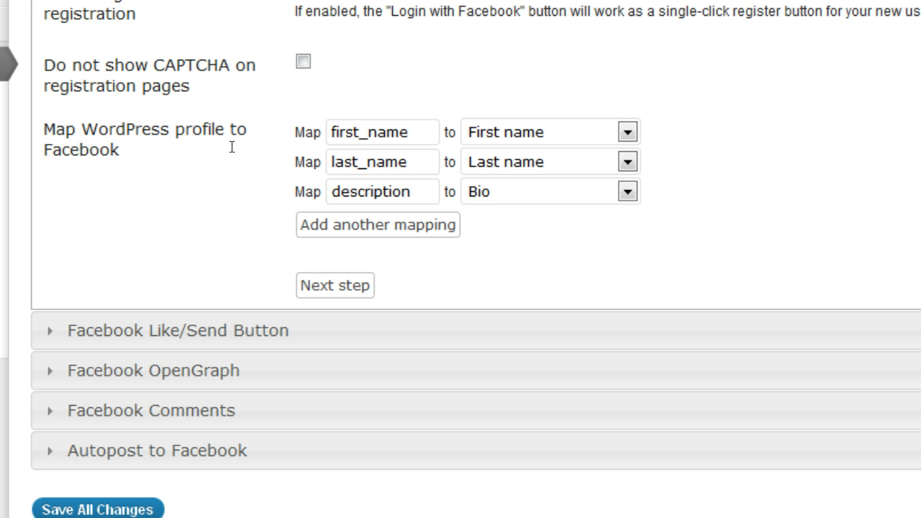
mouse_move(764, 216)
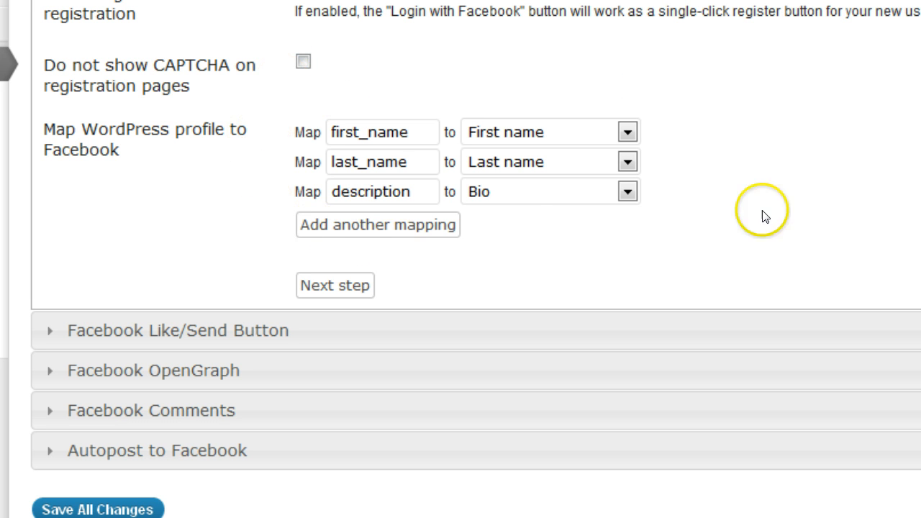
mouse_move(566, 216)
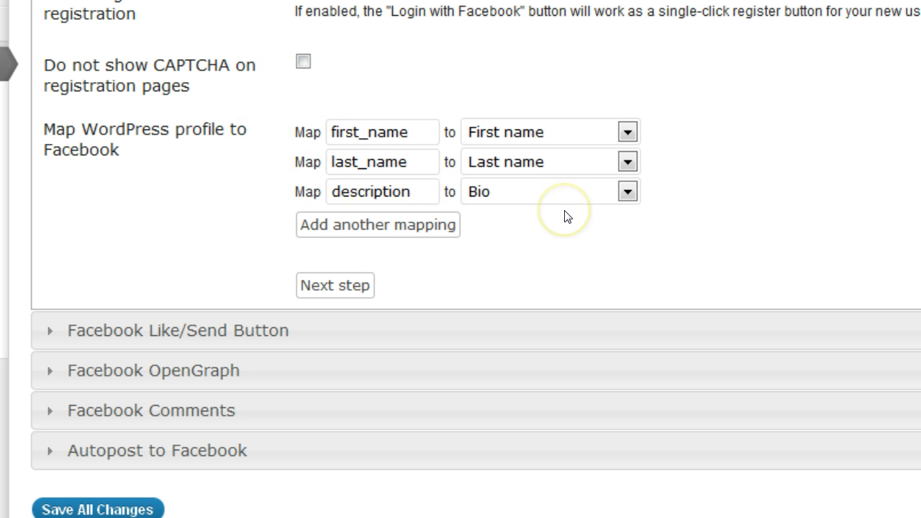
mouse_move(566, 216)
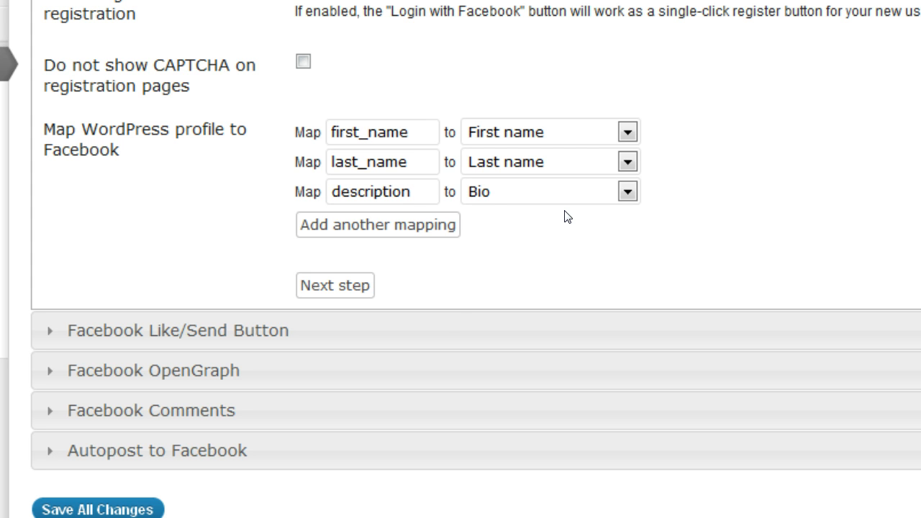
mouse_move(367, 230)
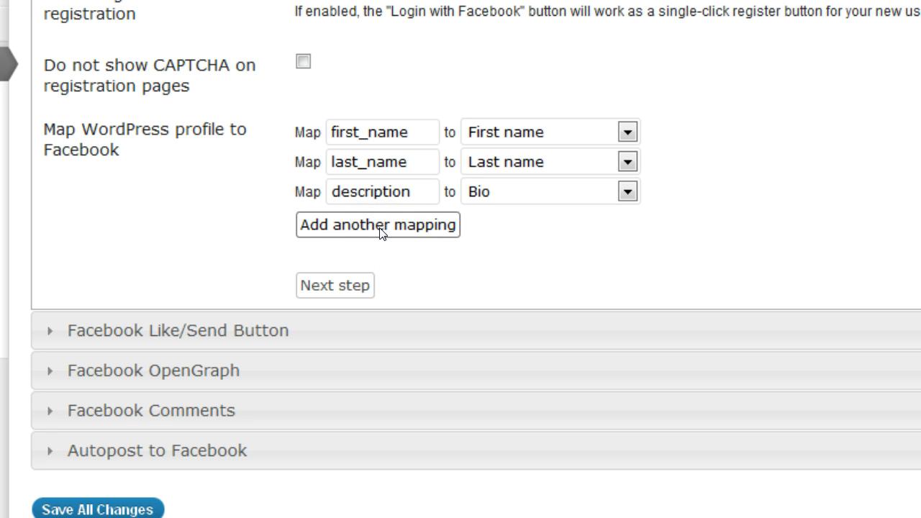
- Add a profile mapping row linking the 'birthday' field to Facebook Birthday
left_click(376, 224)
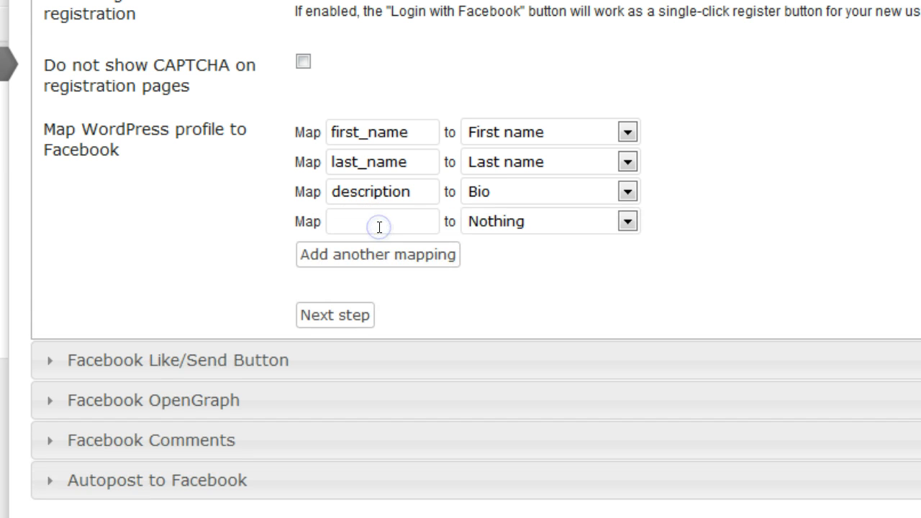
left_click(382, 221)
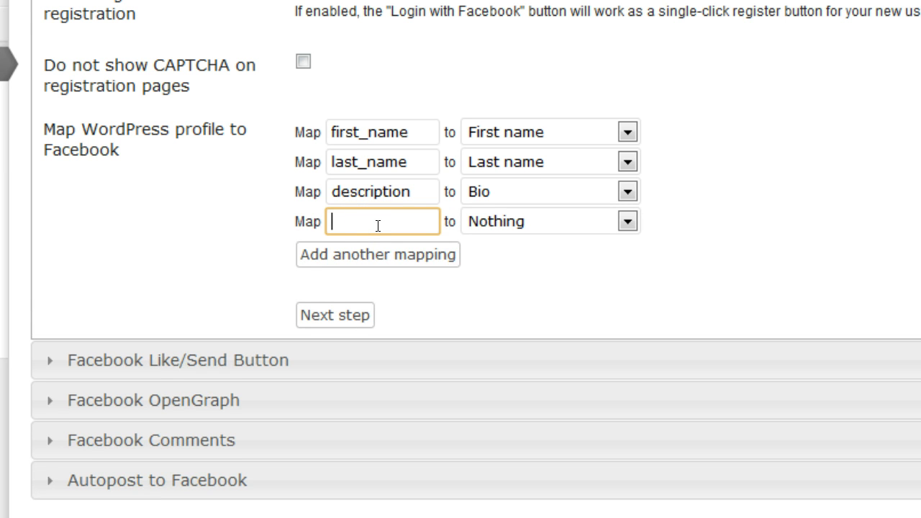
type("birthday")
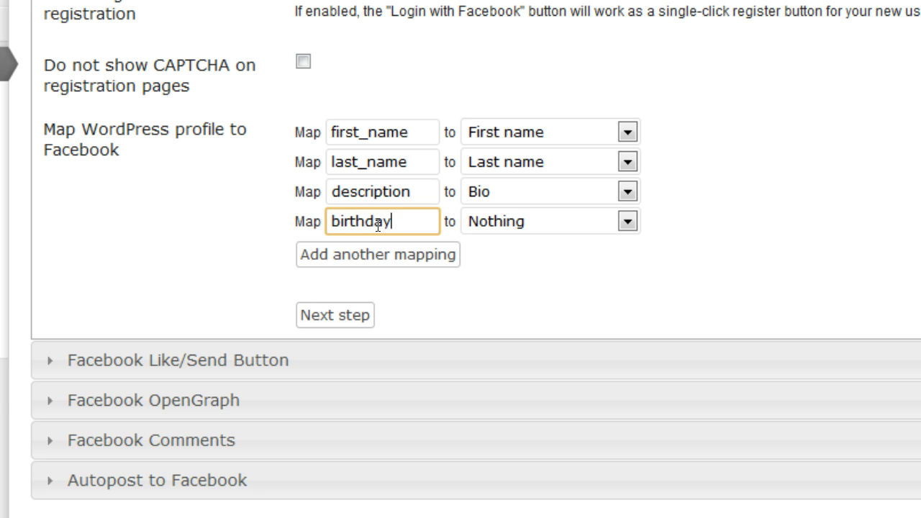
mouse_move(482, 297)
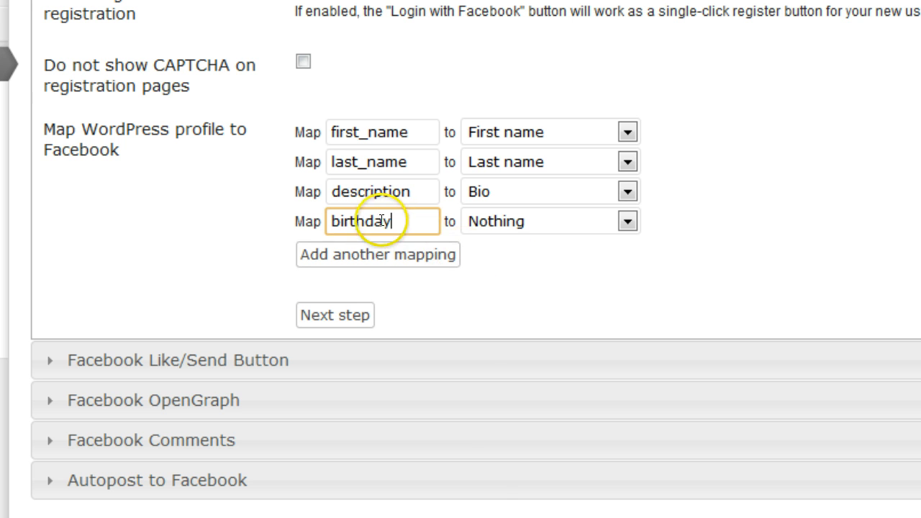
left_click(626, 220)
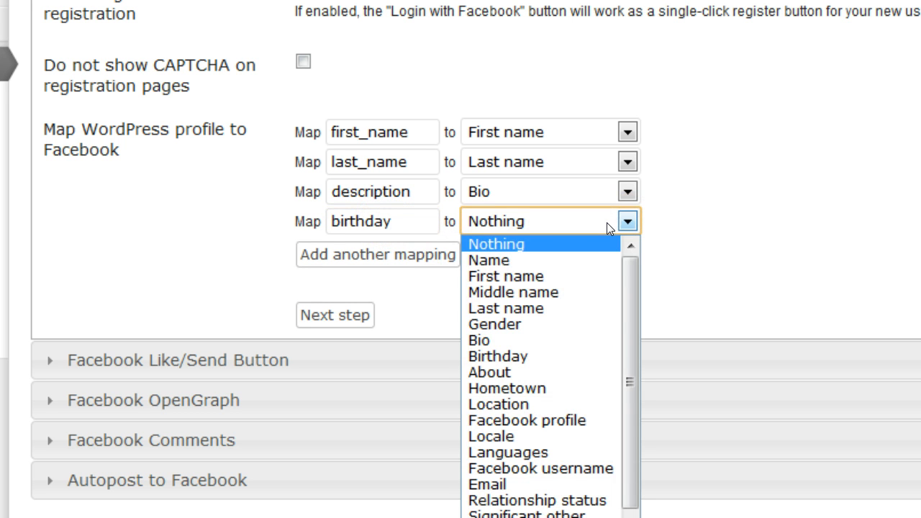
mouse_move(507, 356)
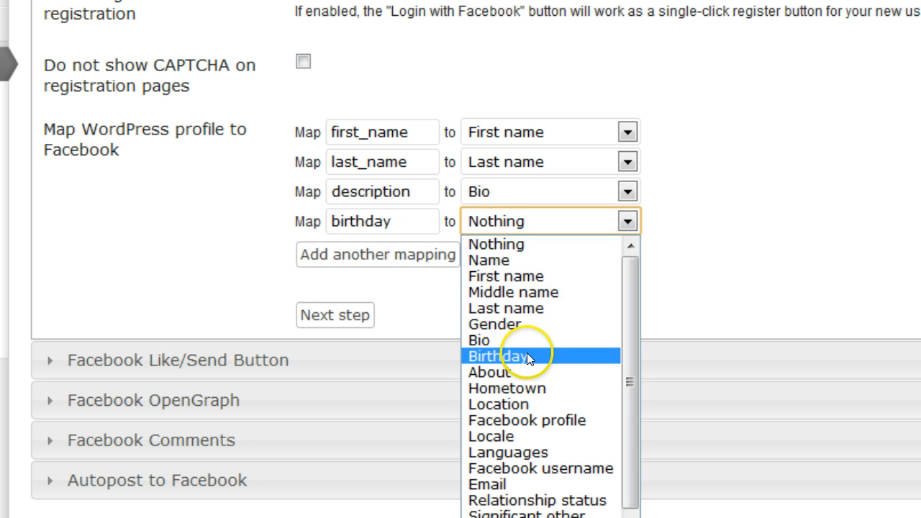
left_click(497, 355)
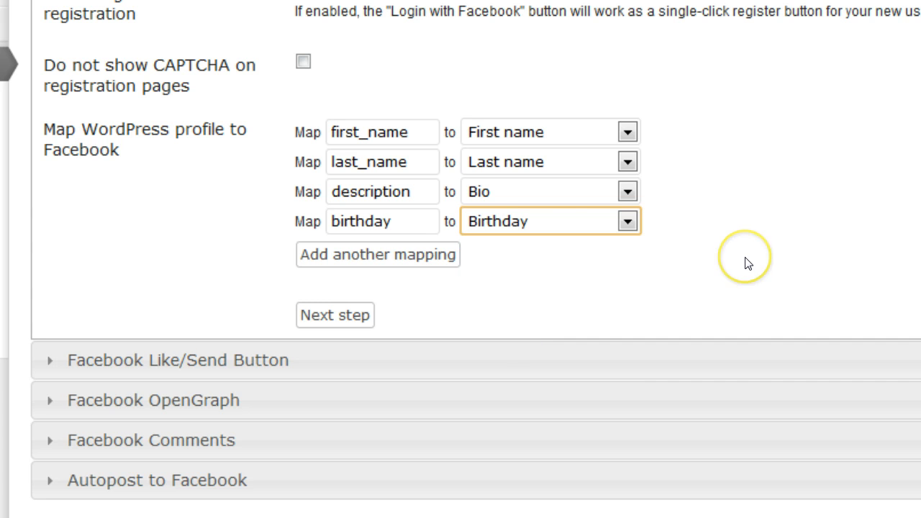
mouse_move(748, 263)
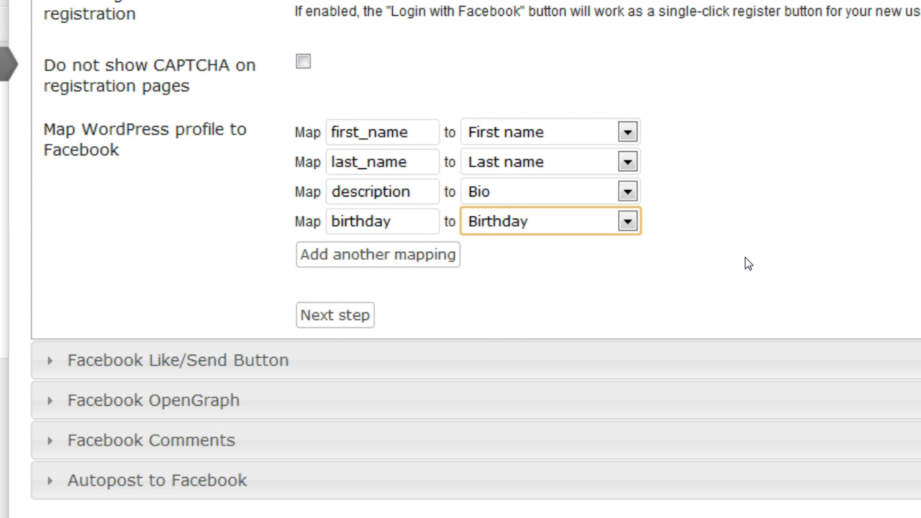
scroll("up", 3)
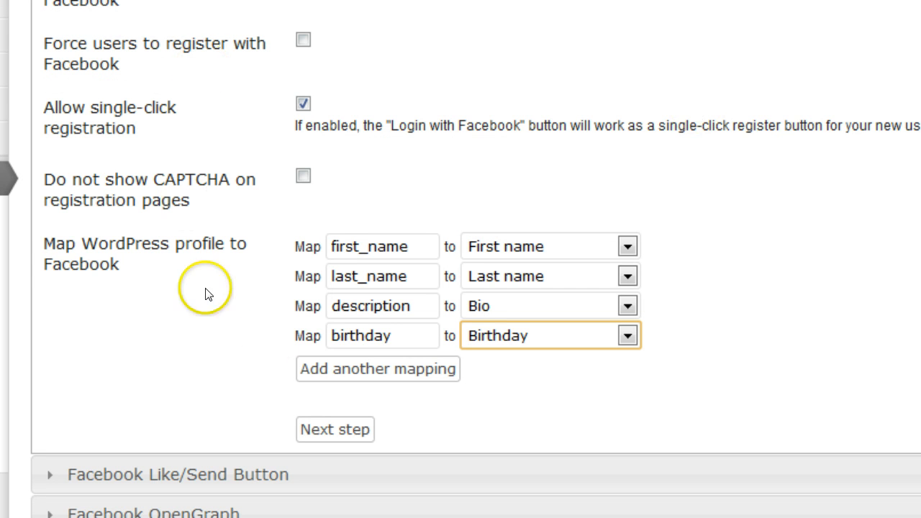
mouse_move(736, 233)
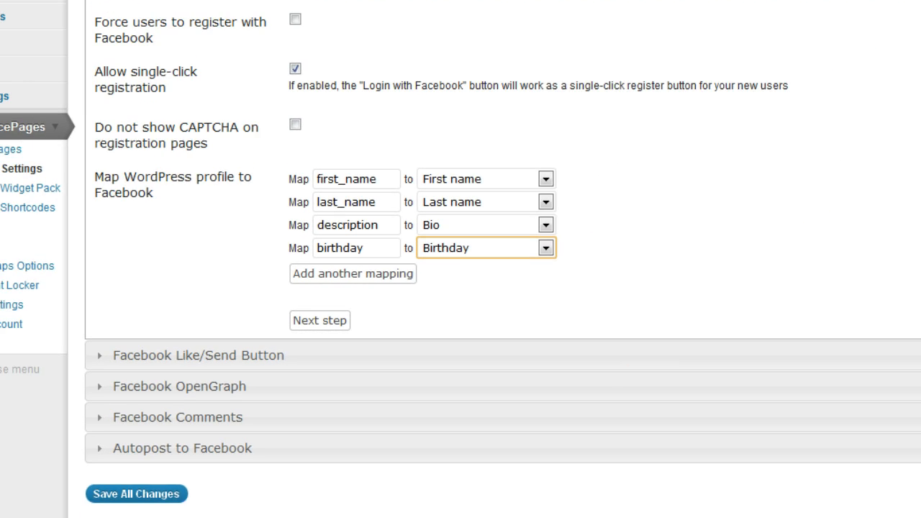
- Save All Changes on the Facebook Options Settings page
left_click(136, 493)
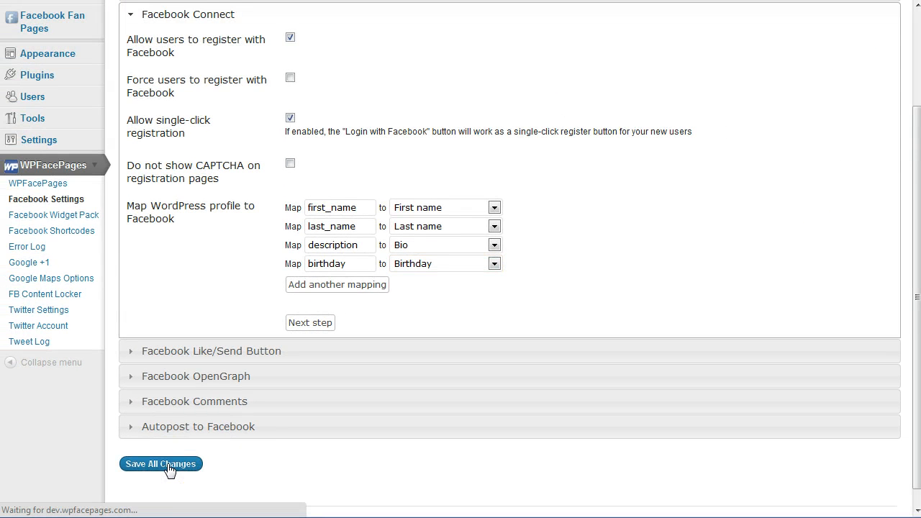
left_click(160, 463)
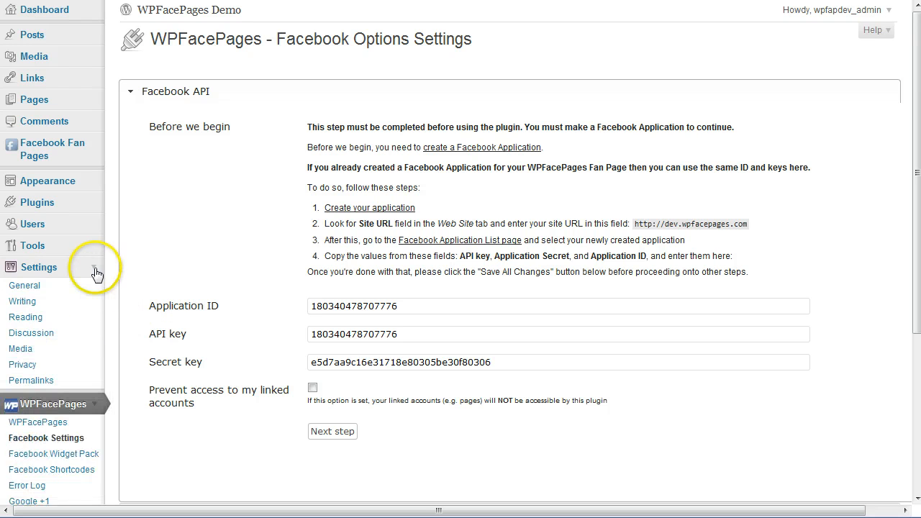
- In Settings > General, tick Membership 'Anyone can register' and save the changes
left_click(24, 285)
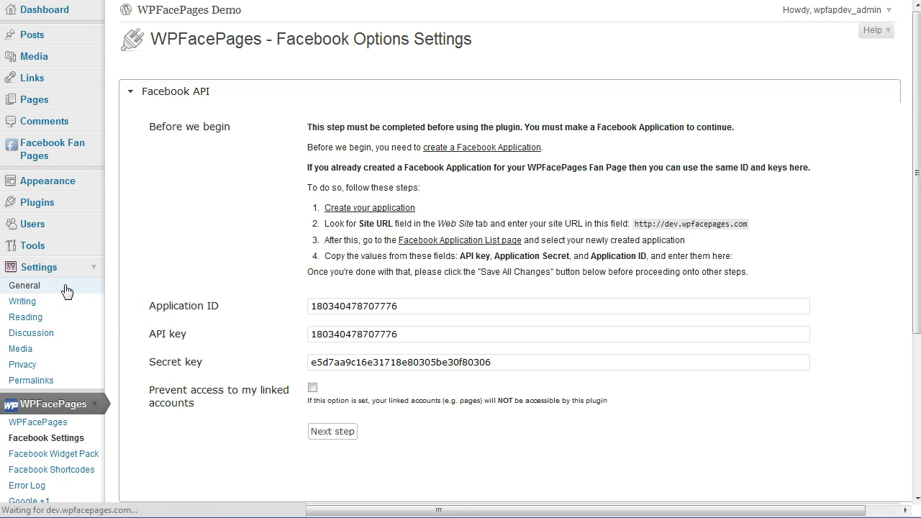
left_click(24, 285)
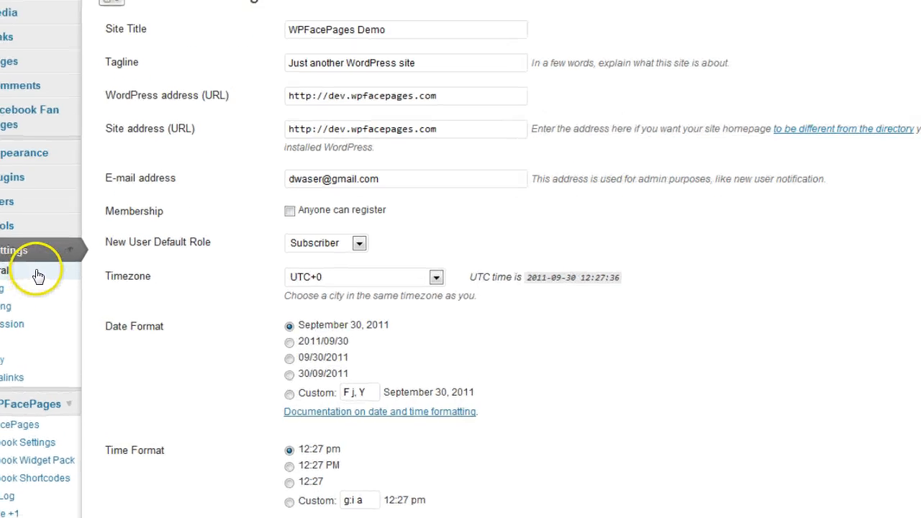
scroll("down", 3)
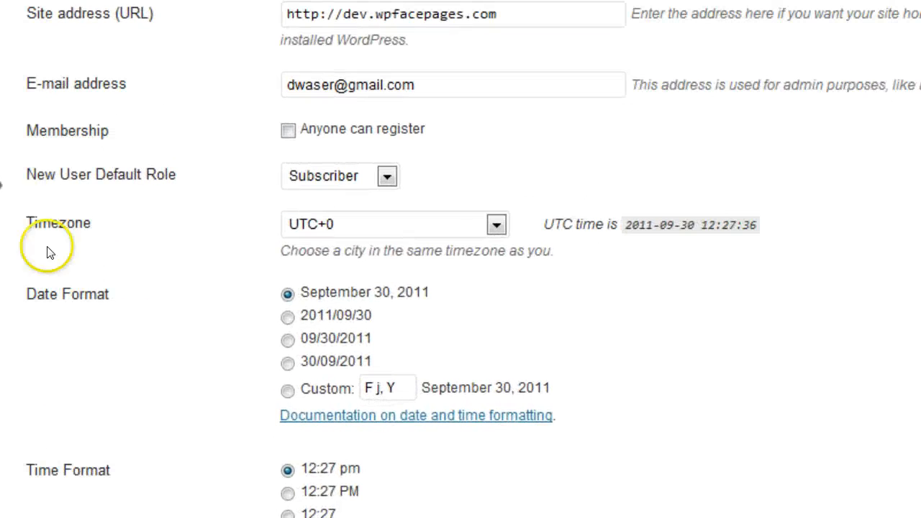
mouse_move(26, 126)
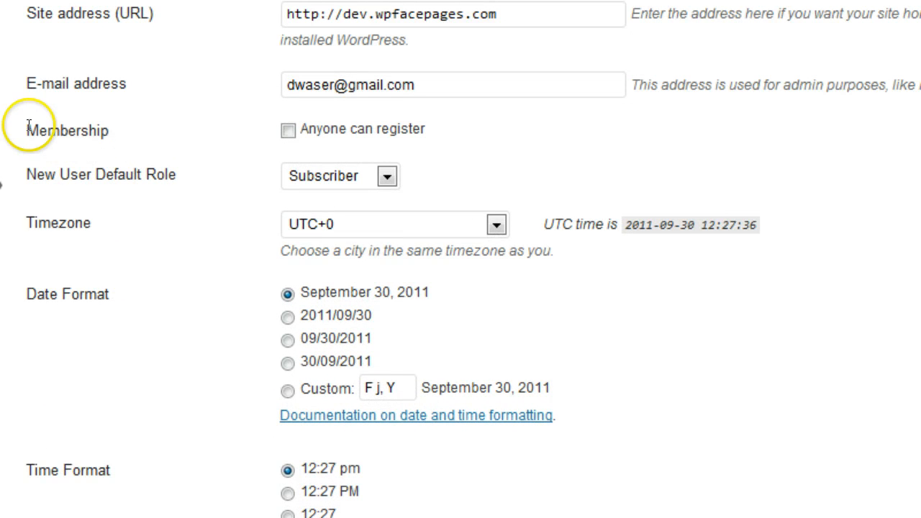
double_click(67, 130)
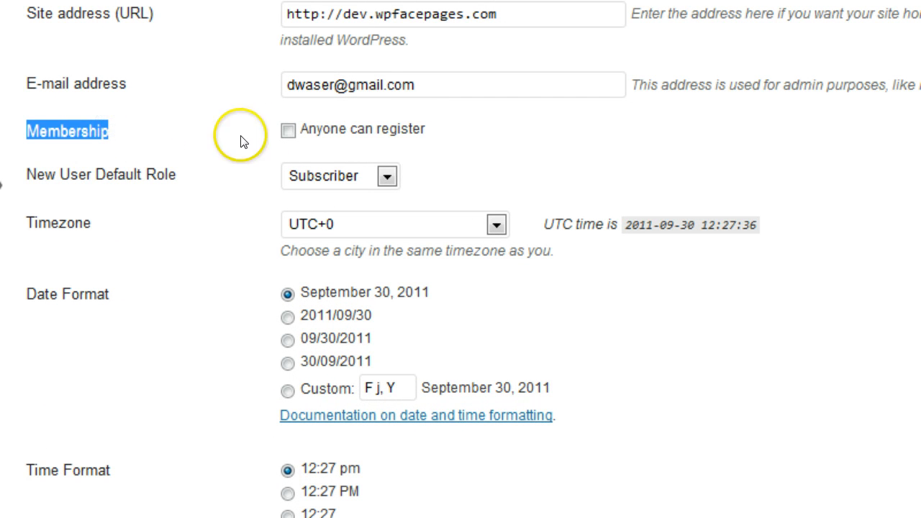
mouse_move(233, 140)
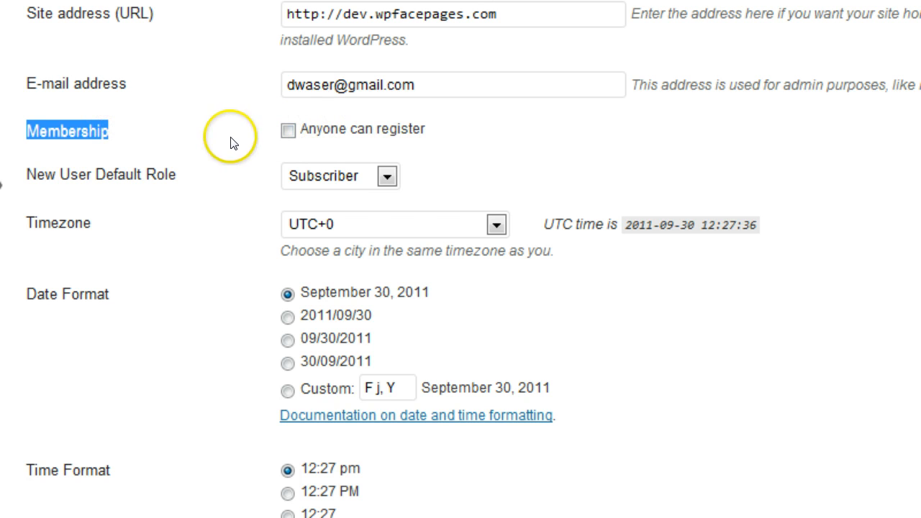
mouse_move(232, 141)
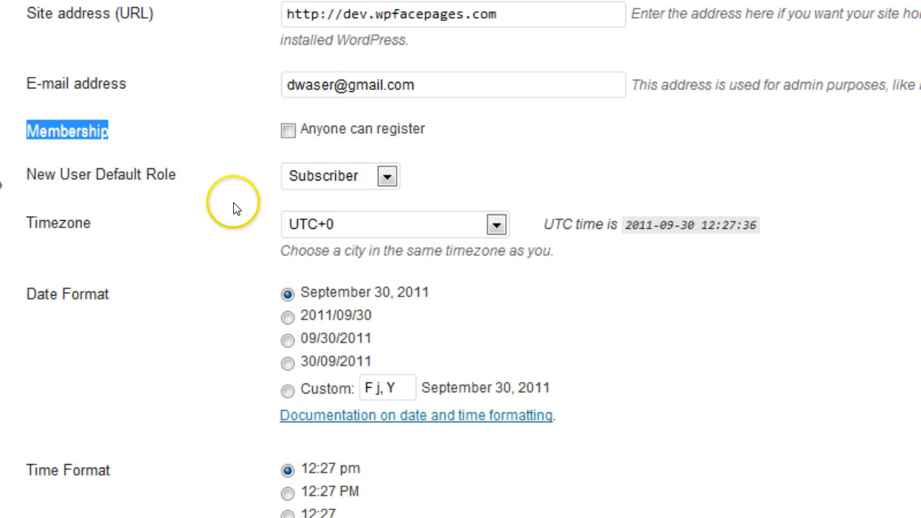
left_click(288, 130)
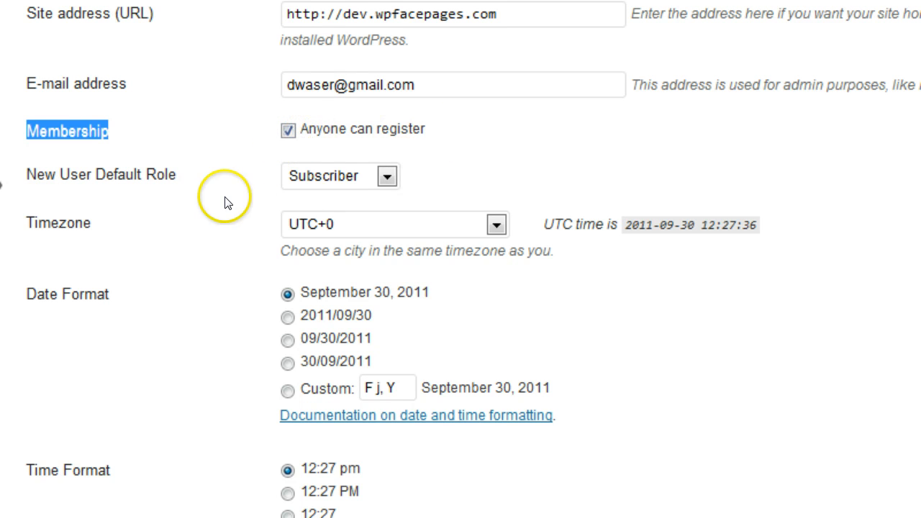
scroll("down", 3)
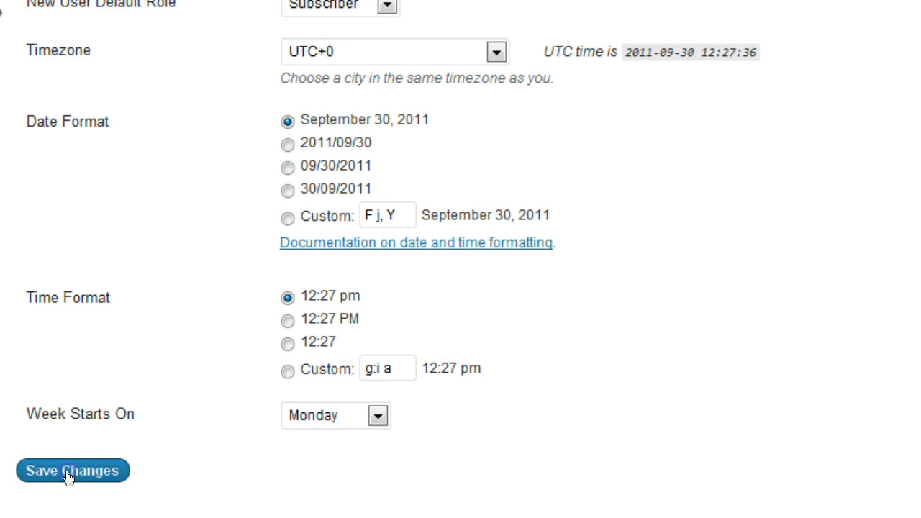
left_click(72, 469)
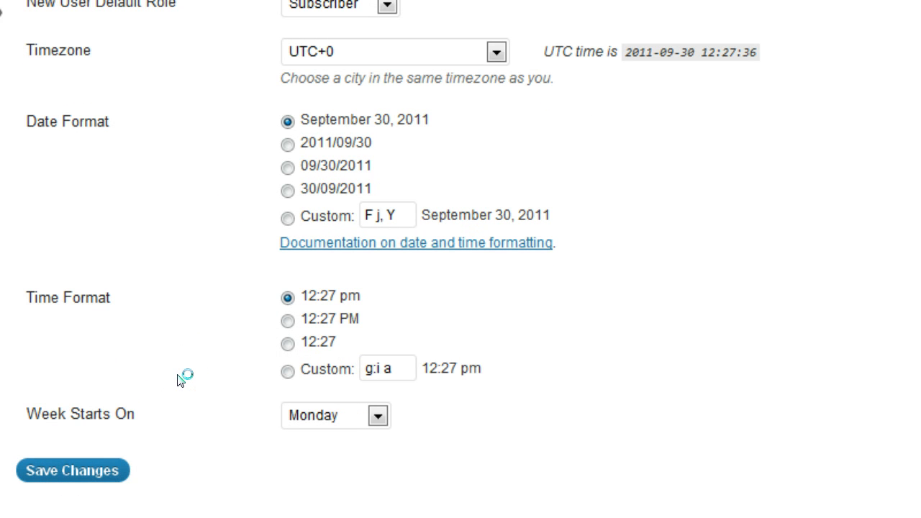
scroll("up", 3)
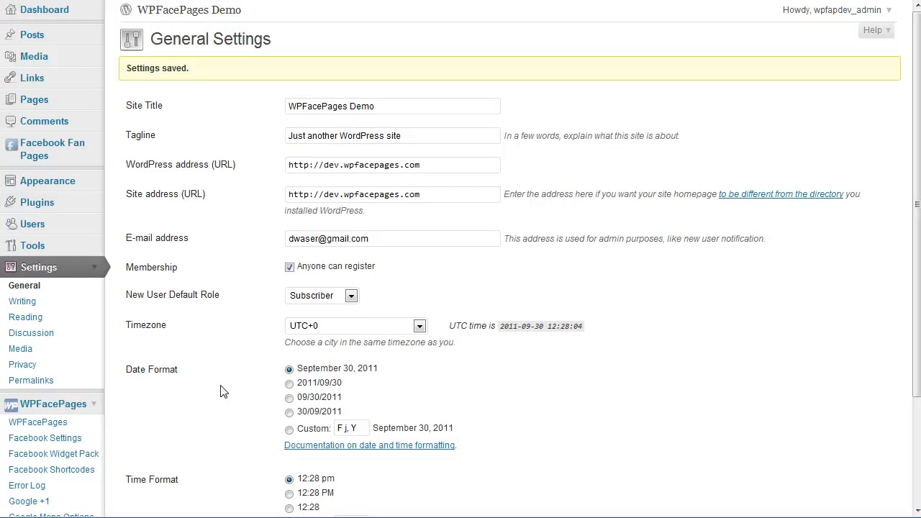
mouse_move(205, 345)
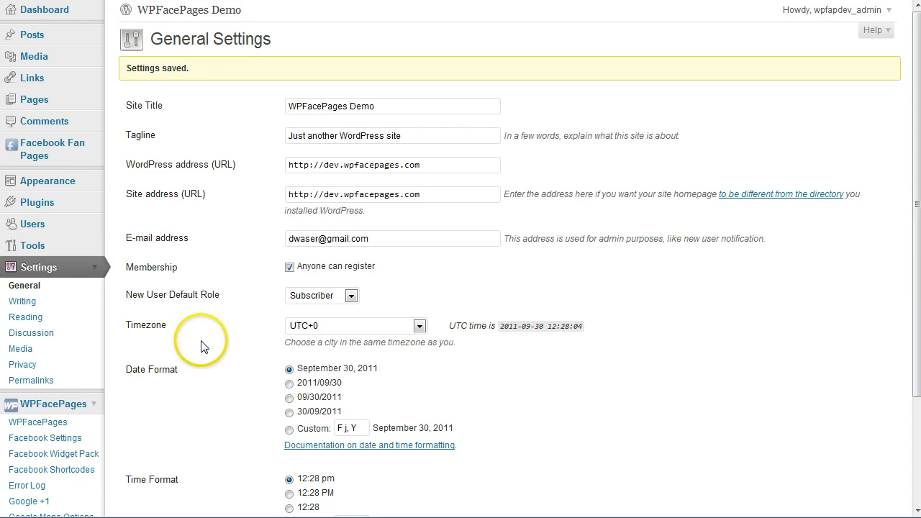
mouse_move(204, 347)
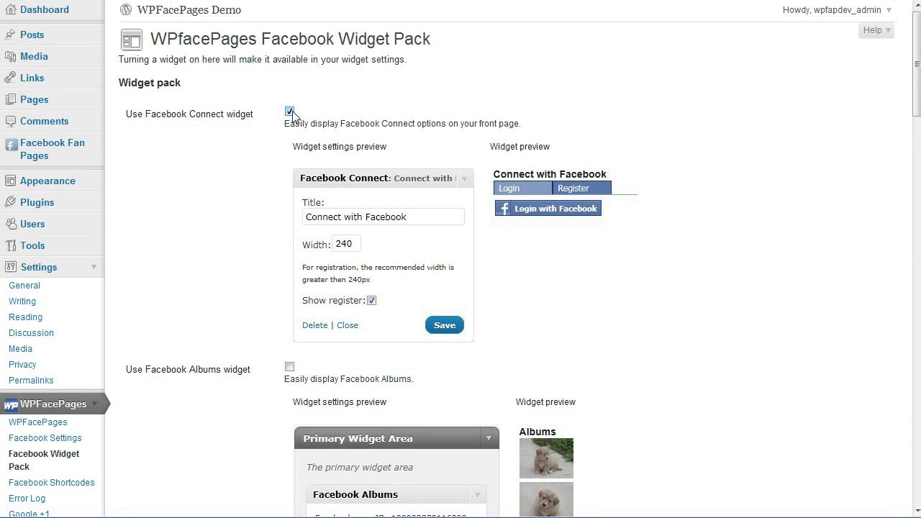
mouse_move(133, 114)
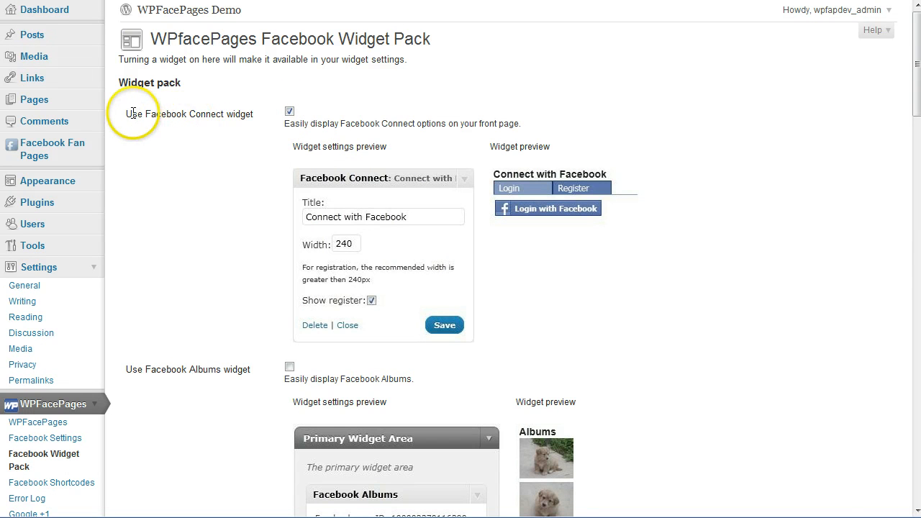
mouse_move(240, 113)
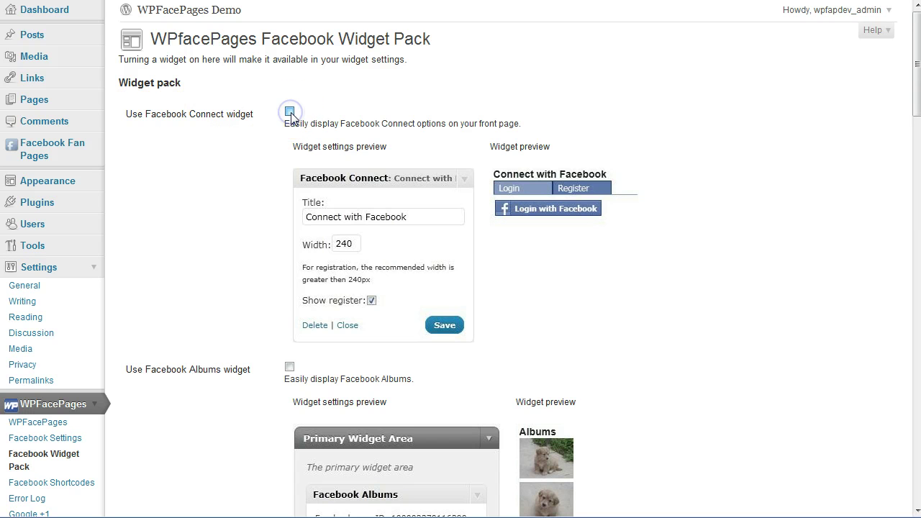
- Tick 'Use Facebook Connect widget' in the Widget Pack and browse the other widget previews
left_click(289, 111)
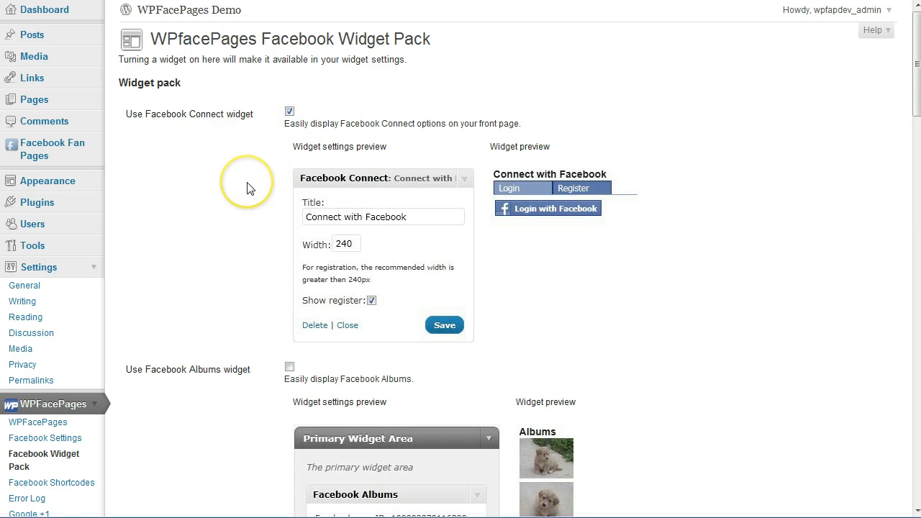
scroll("down", 3)
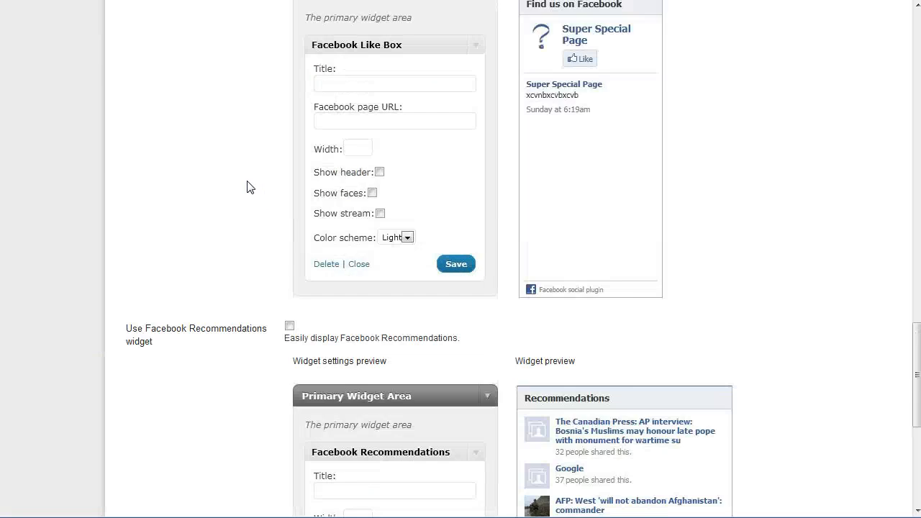
scroll("down", 3)
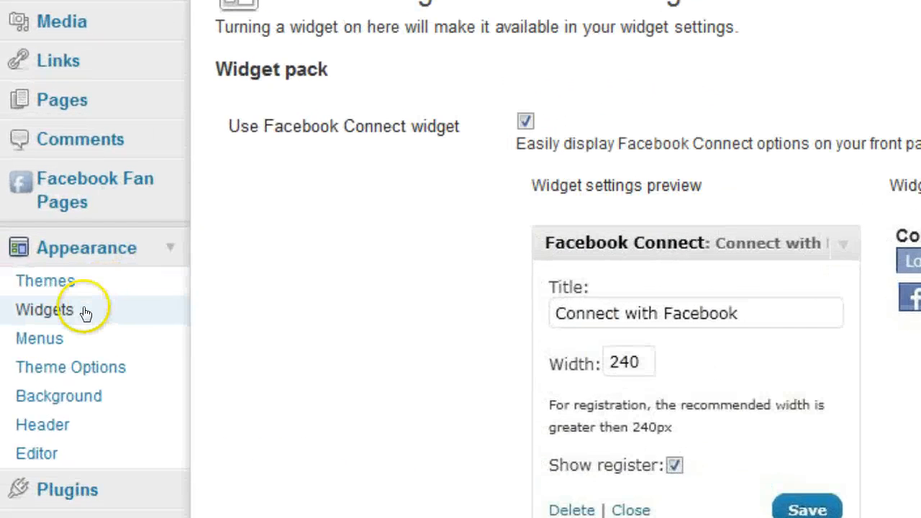
mouse_move(85, 312)
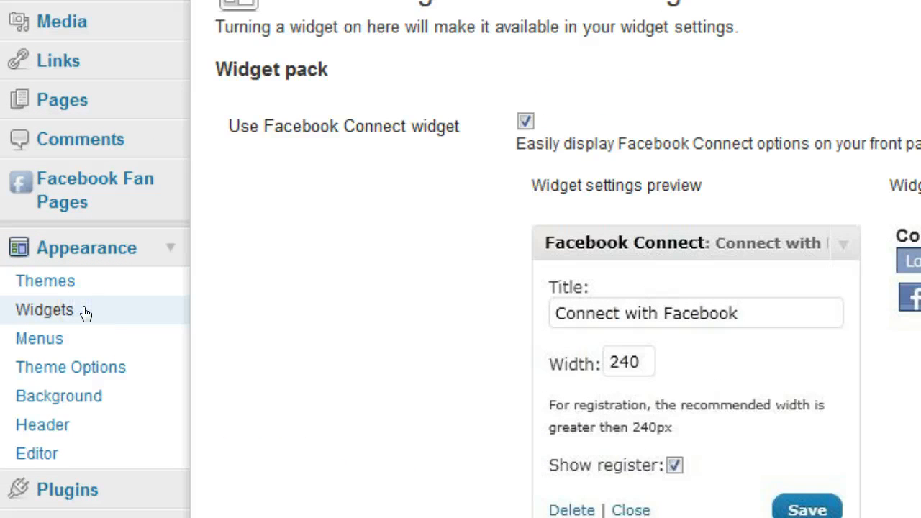
- Open Appearance > Widgets and drag Facebook Connect from Available Widgets into Main Sidebar
left_click(44, 309)
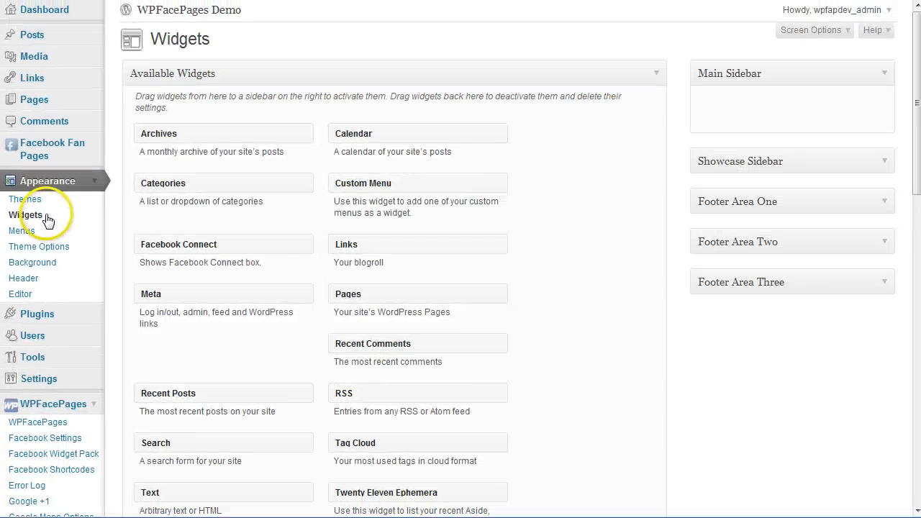
mouse_move(149, 244)
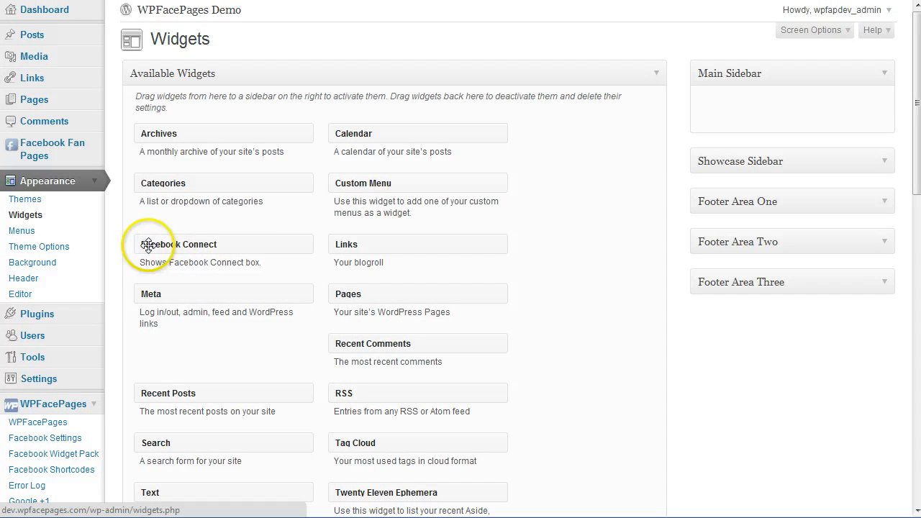
mouse_move(173, 238)
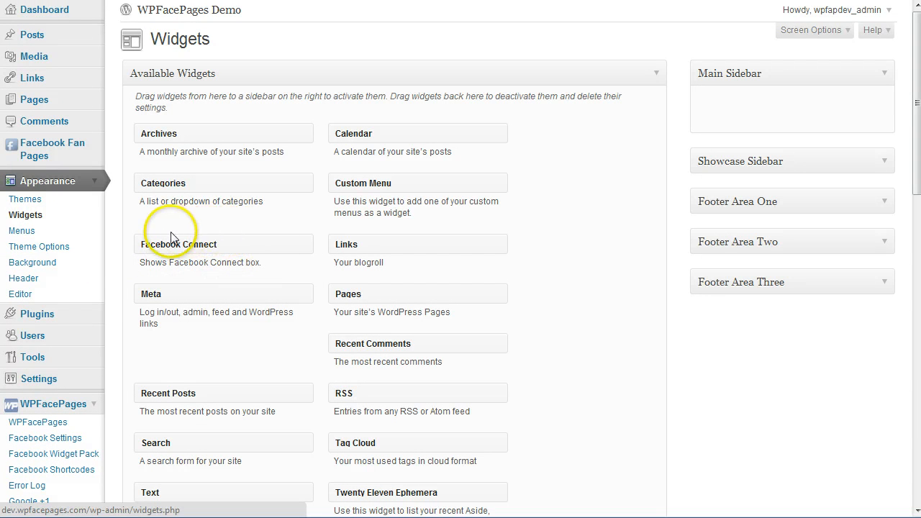
mouse_move(248, 244)
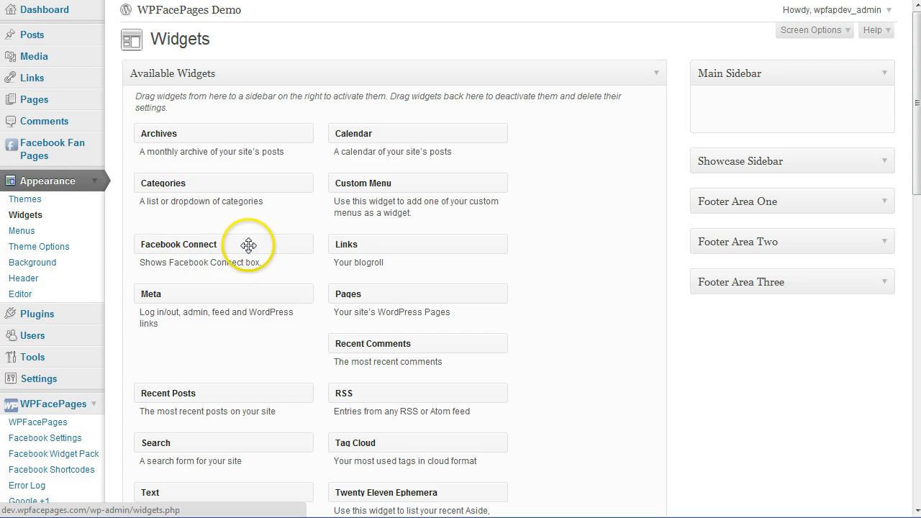
left_click_drag(248, 245, 478, 195)
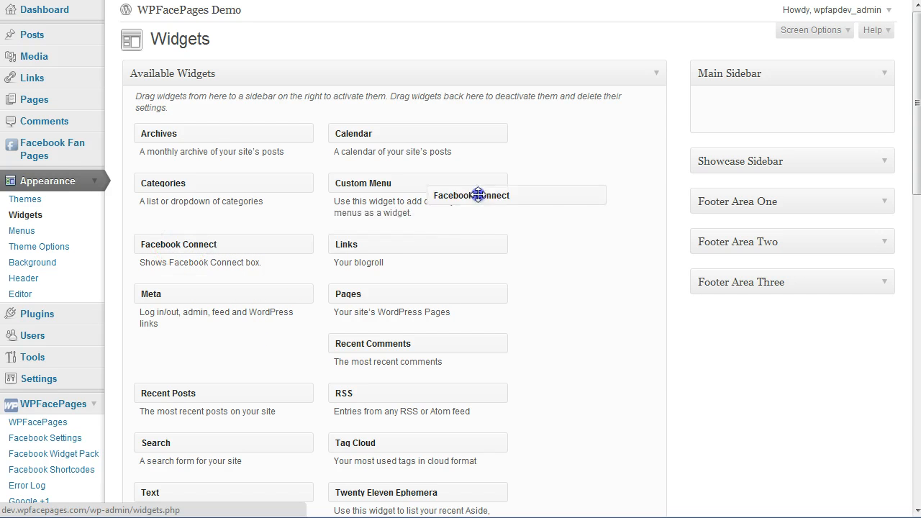
left_click_drag(478, 195, 750, 105)
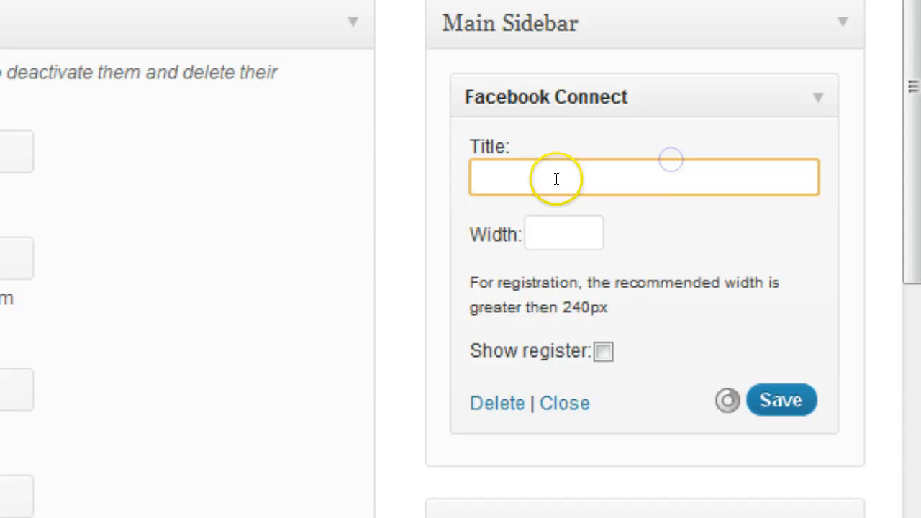
- Give the widget title 'Connect with Facebook', width 300 and Show register on, then save
type("Connect")
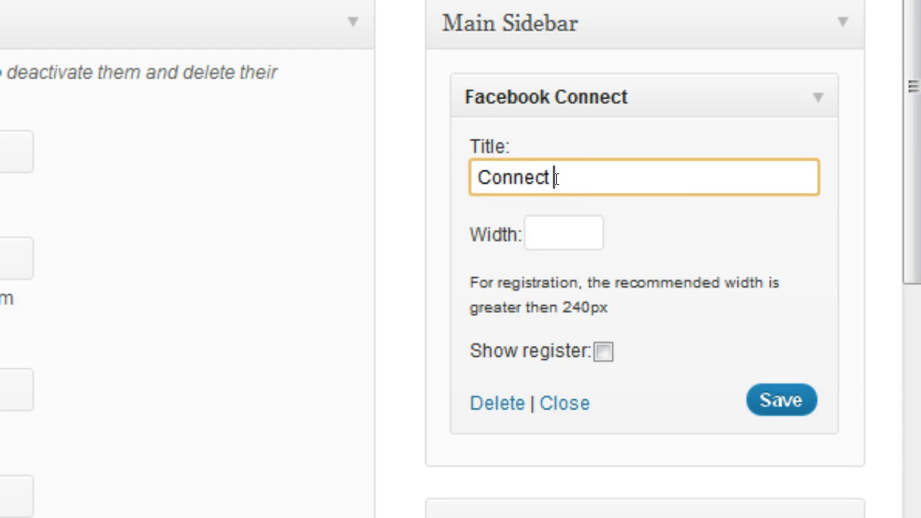
type("with Facebook")
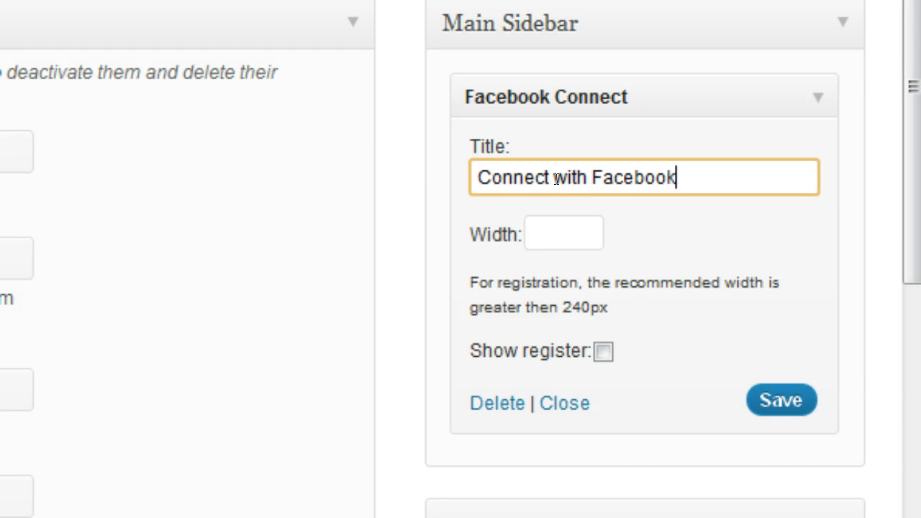
mouse_move(611, 259)
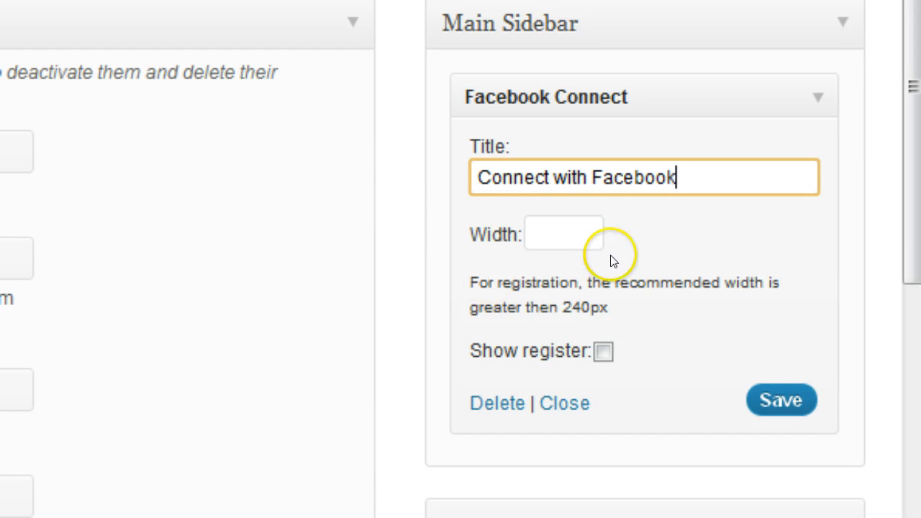
left_click(564, 233)
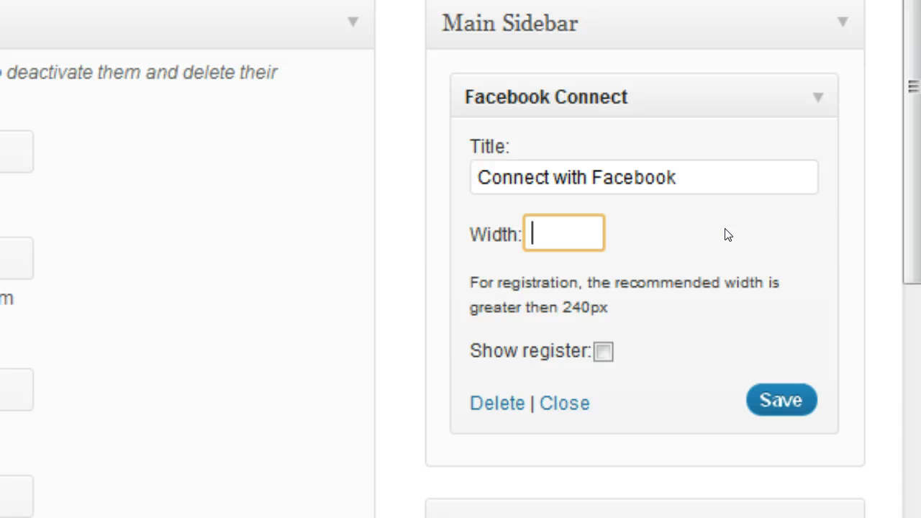
type("300")
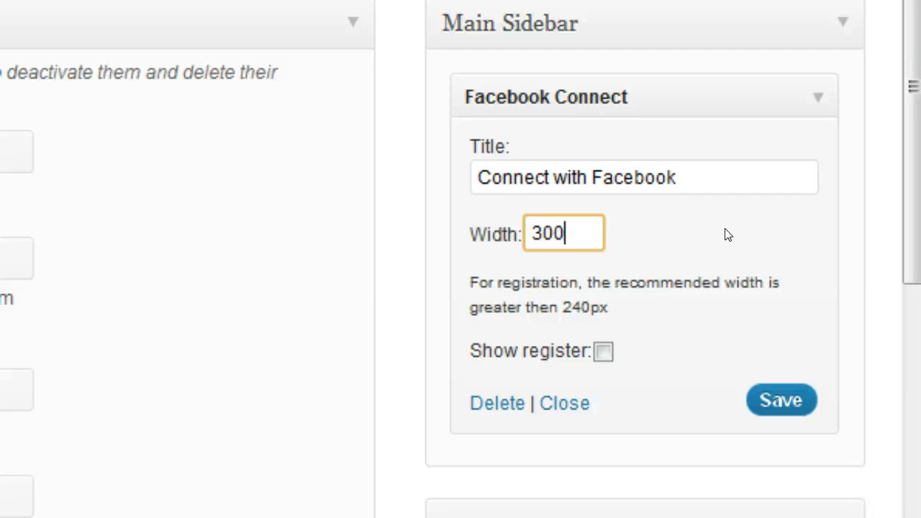
mouse_move(570, 340)
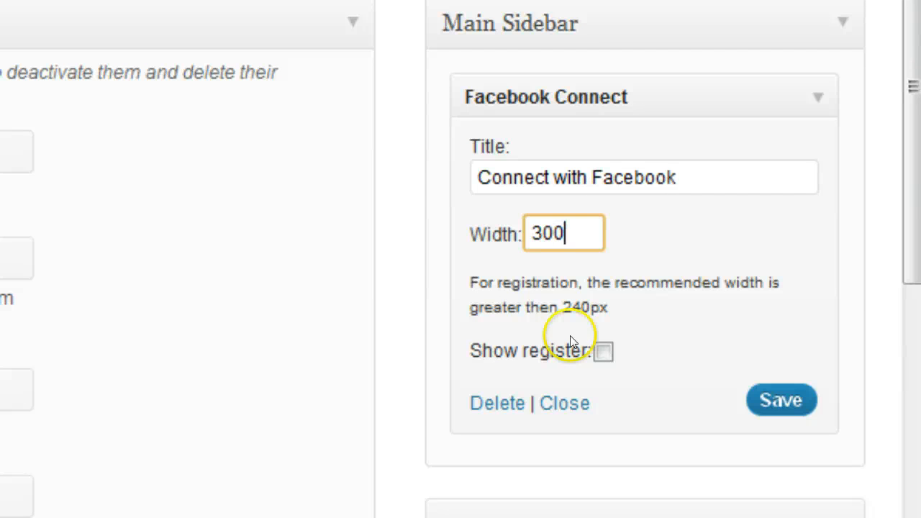
mouse_move(612, 279)
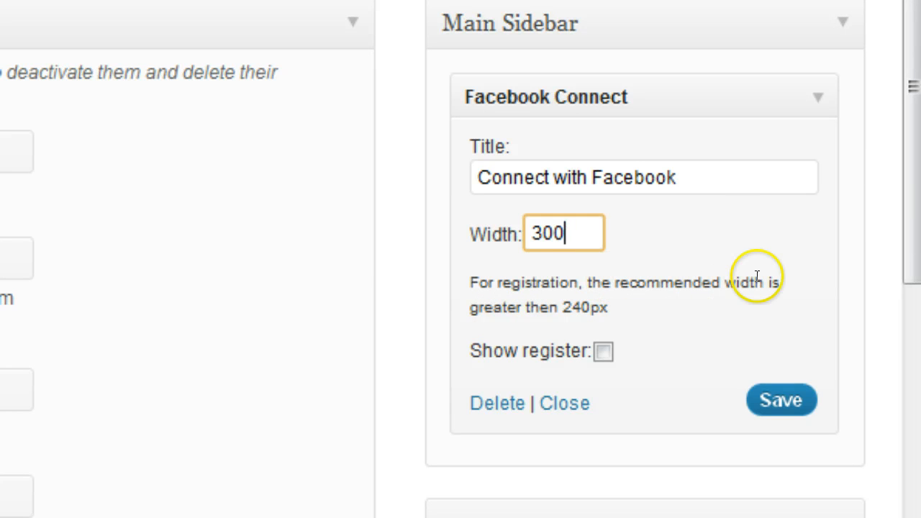
mouse_move(568, 308)
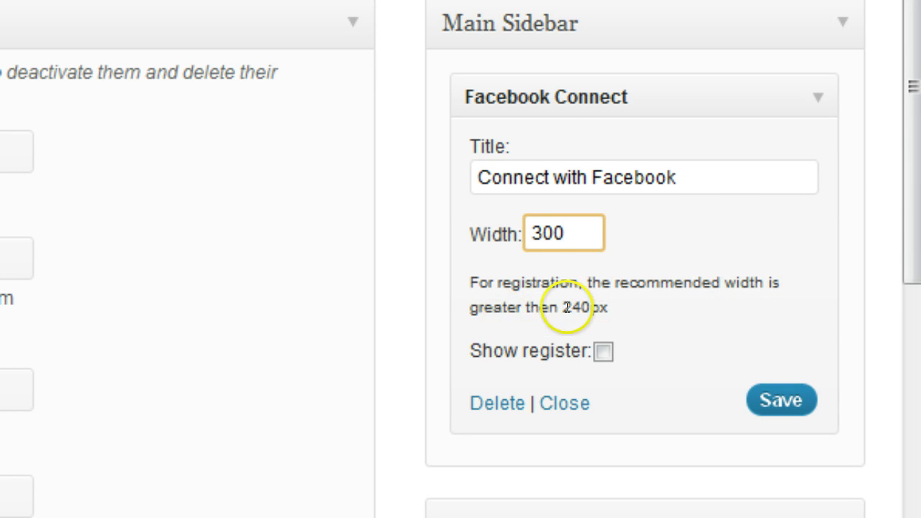
mouse_move(641, 308)
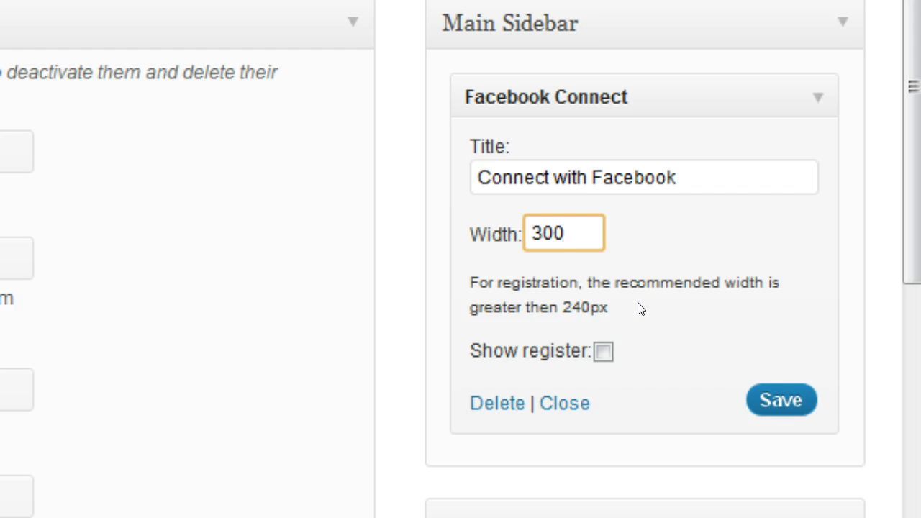
left_click(563, 233)
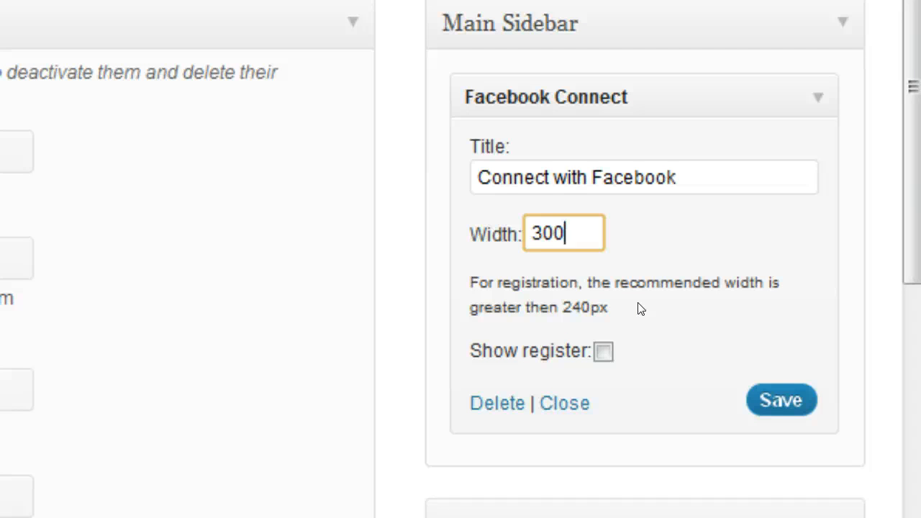
mouse_move(692, 342)
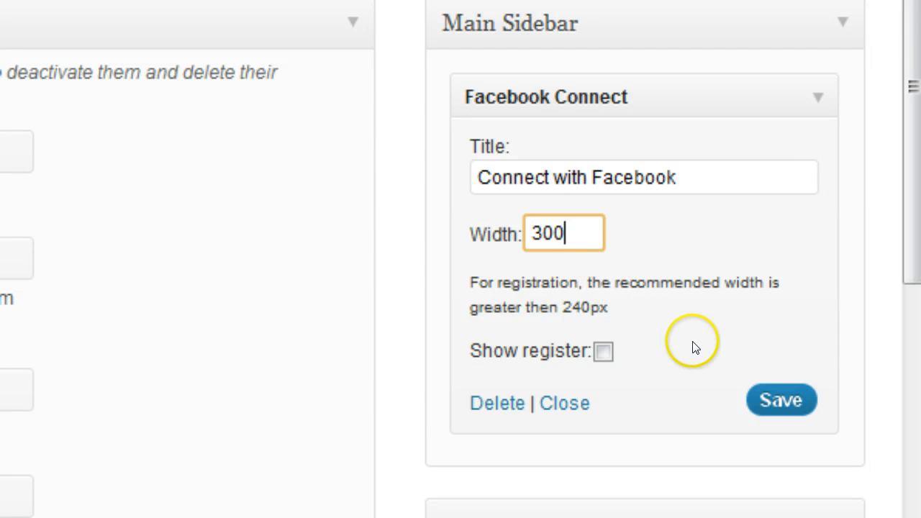
mouse_move(680, 335)
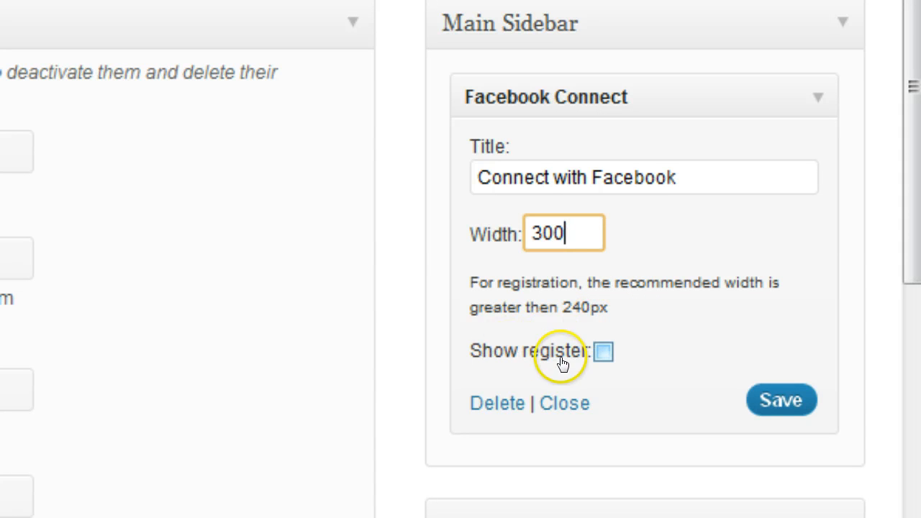
left_click(602, 352)
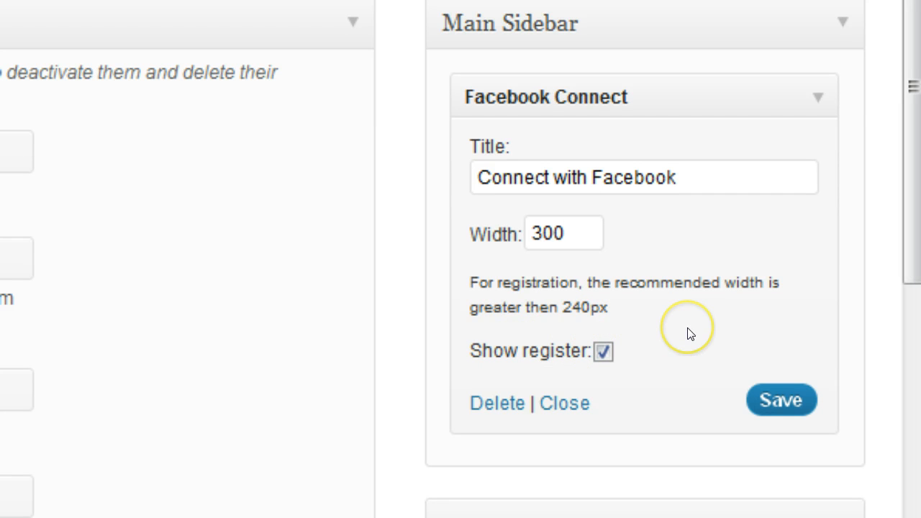
left_click(781, 400)
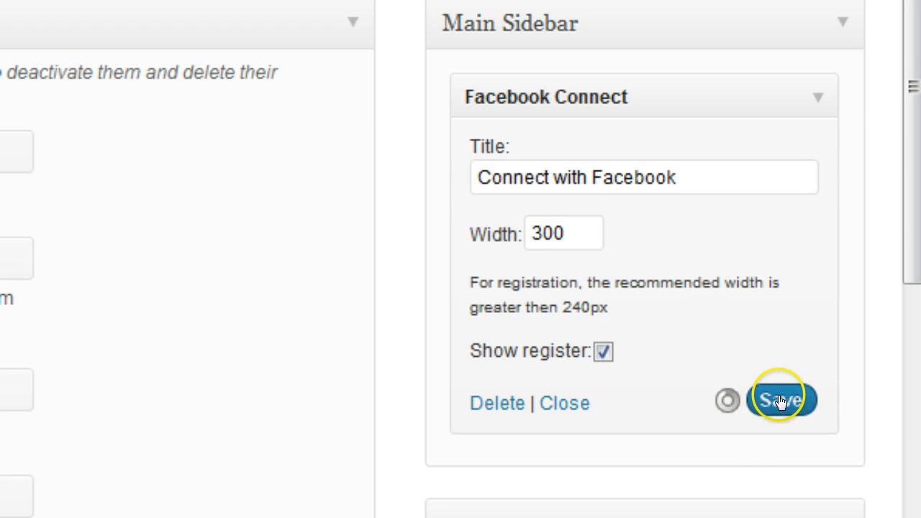
left_click(783, 400)
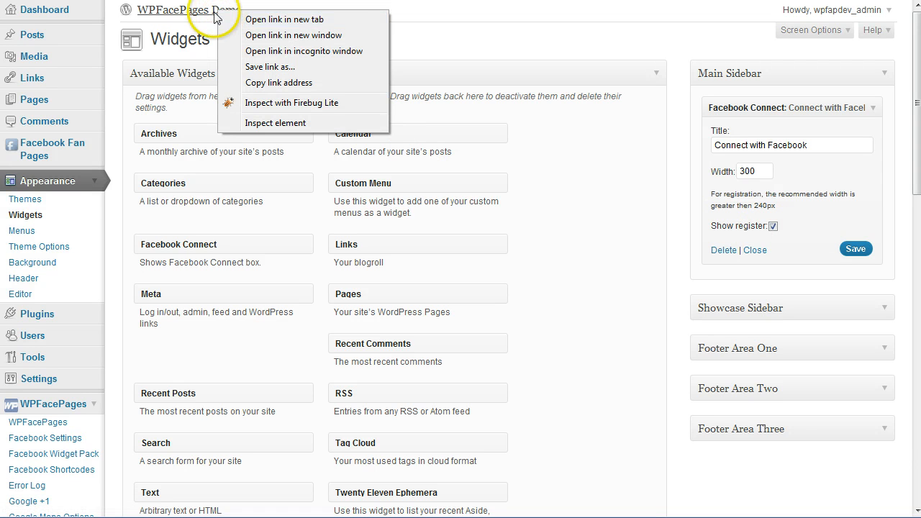
- Open the live site in a new tab and show the sidebar widget's Register form
left_click(835, 9)
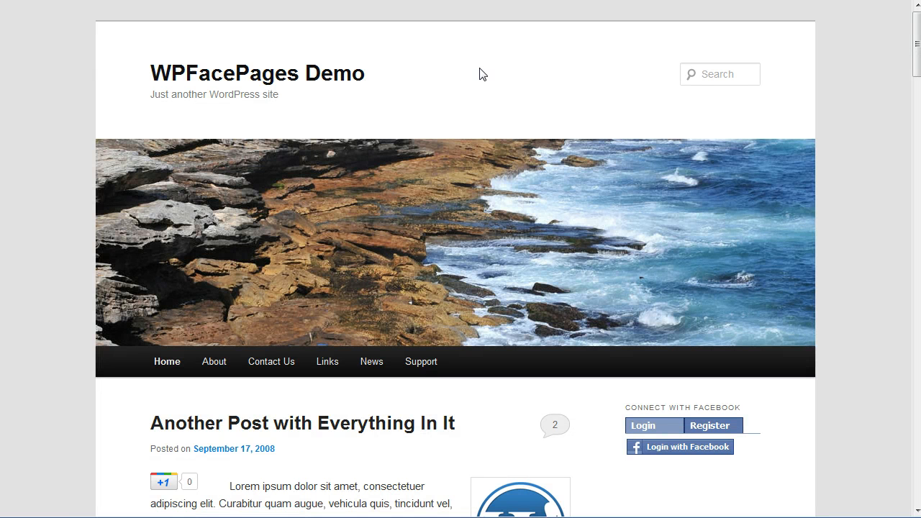
mouse_move(541, 185)
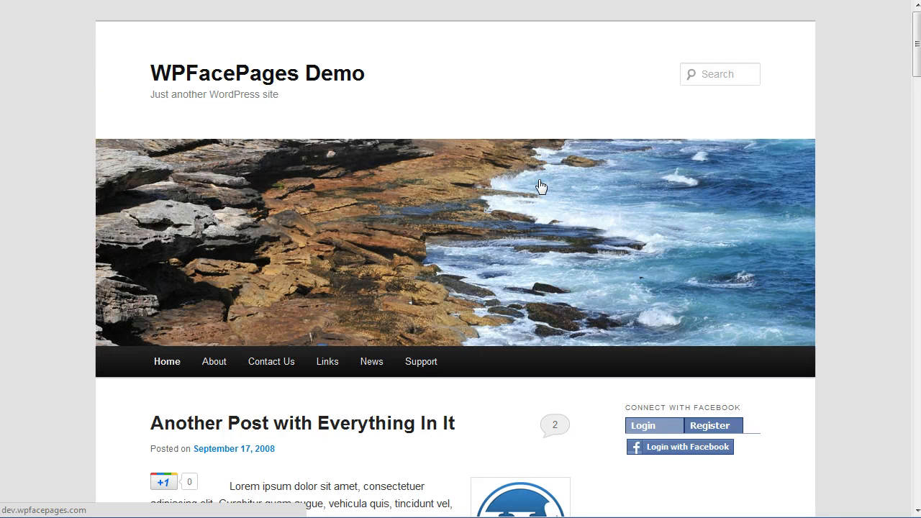
scroll("down", 3)
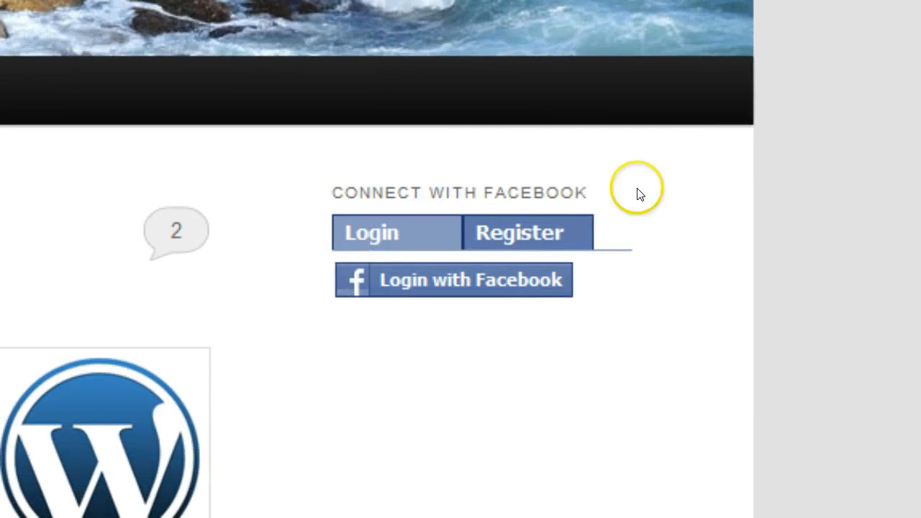
mouse_move(620, 327)
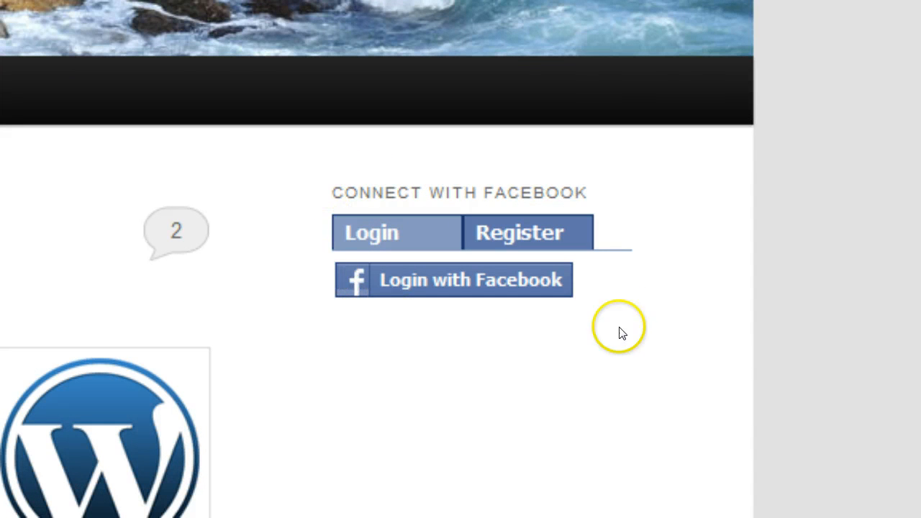
mouse_move(738, 319)
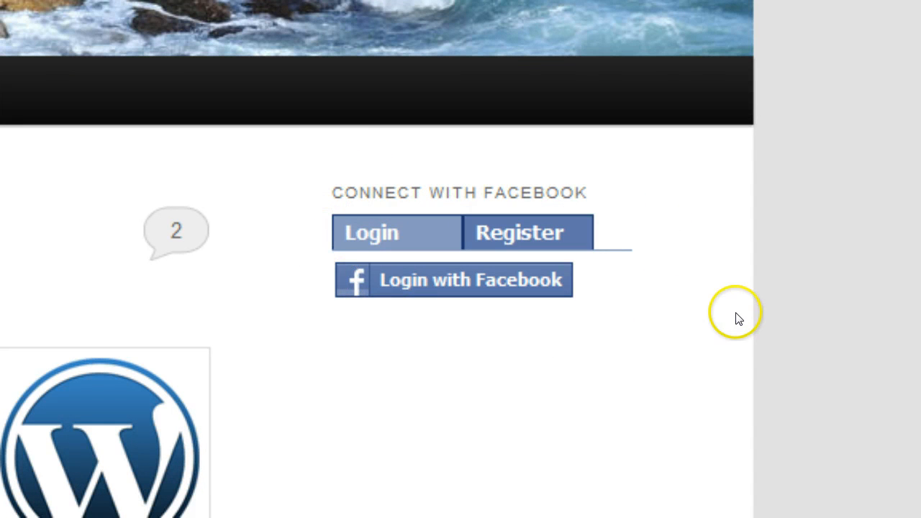
mouse_move(383, 209)
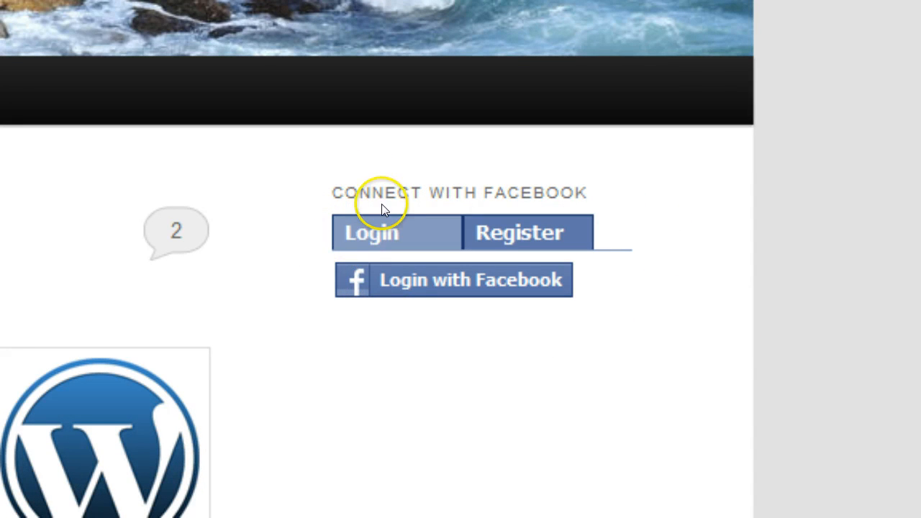
mouse_move(674, 189)
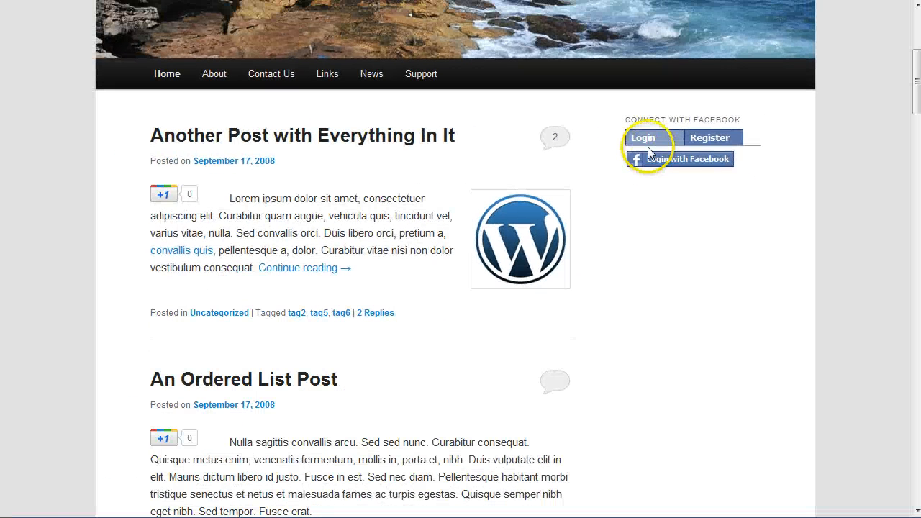
left_click(709, 137)
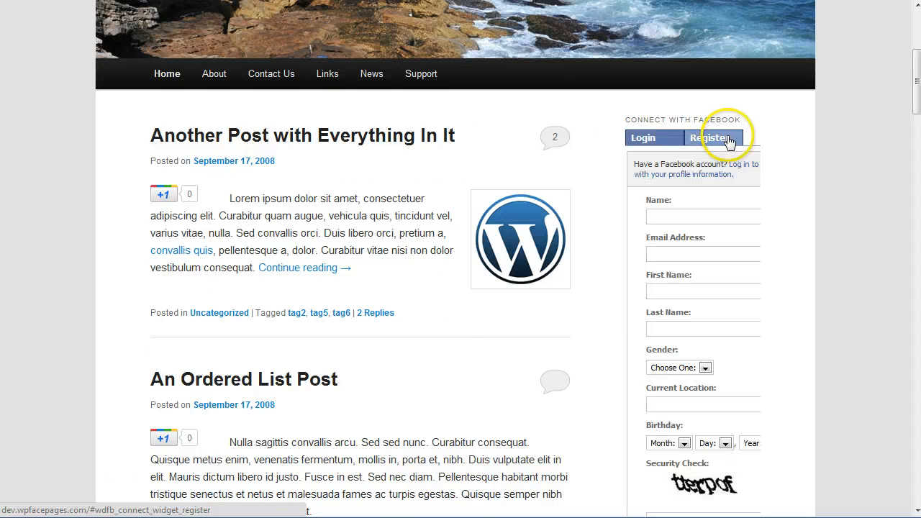
scroll("down", 3)
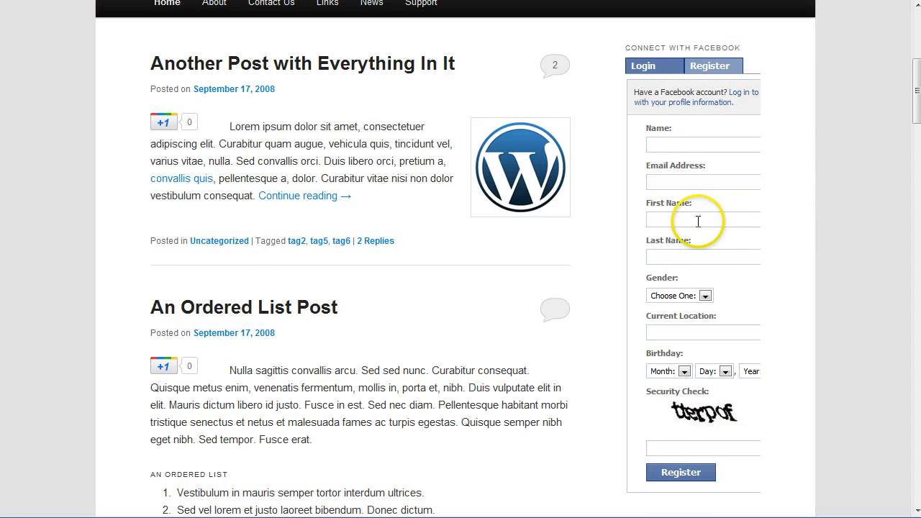
scroll("down", 3)
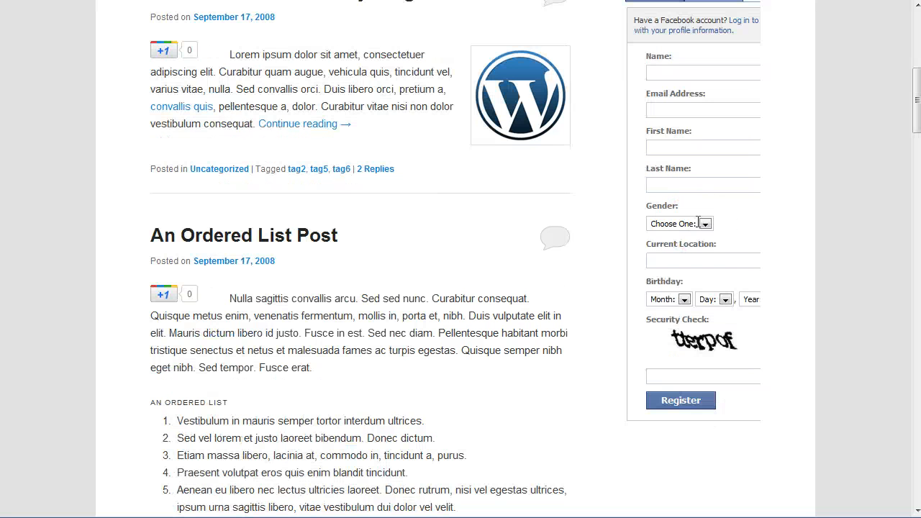
mouse_move(773, 234)
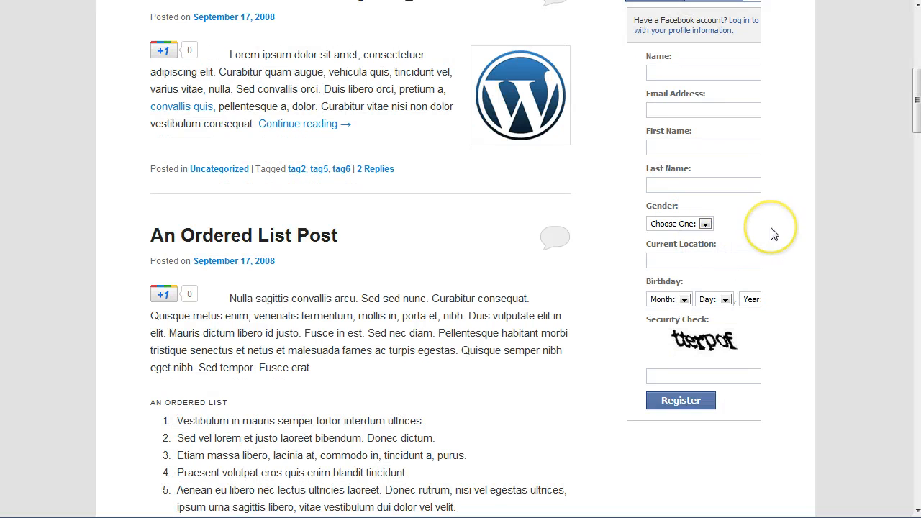
scroll("up", 3)
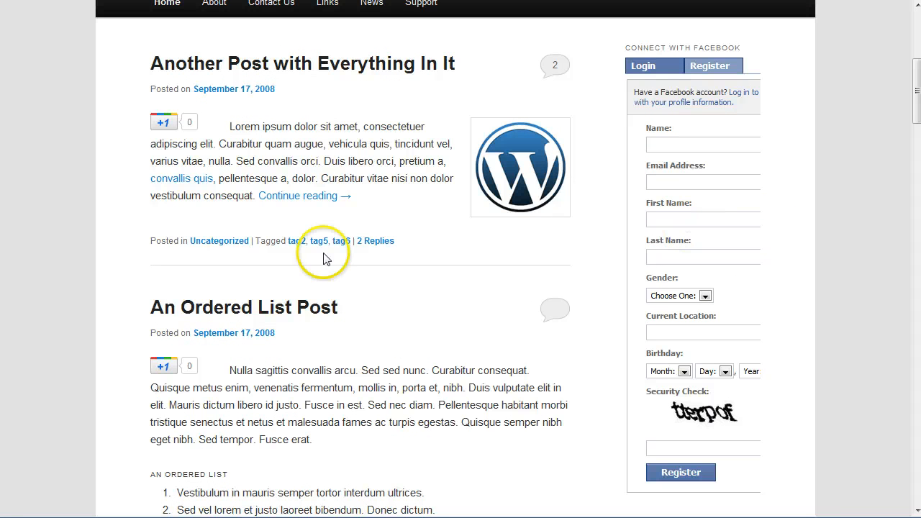
mouse_move(783, 189)
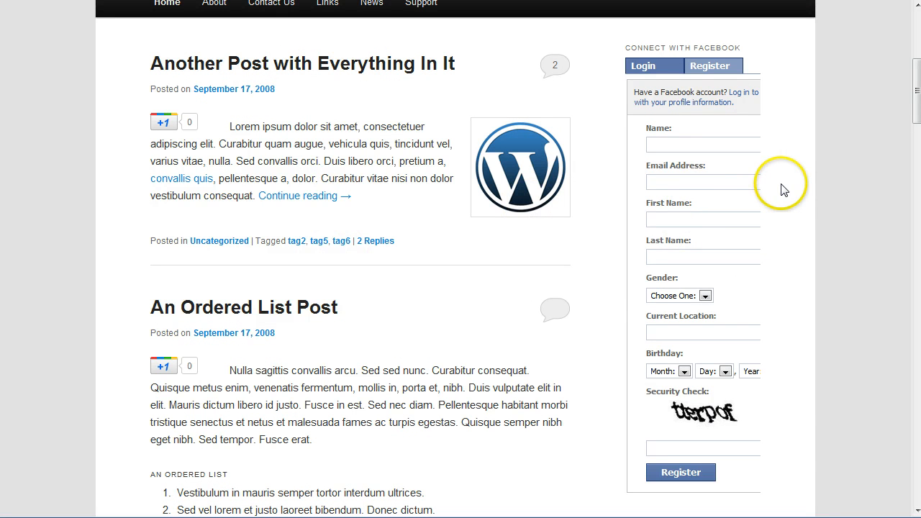
mouse_move(731, 225)
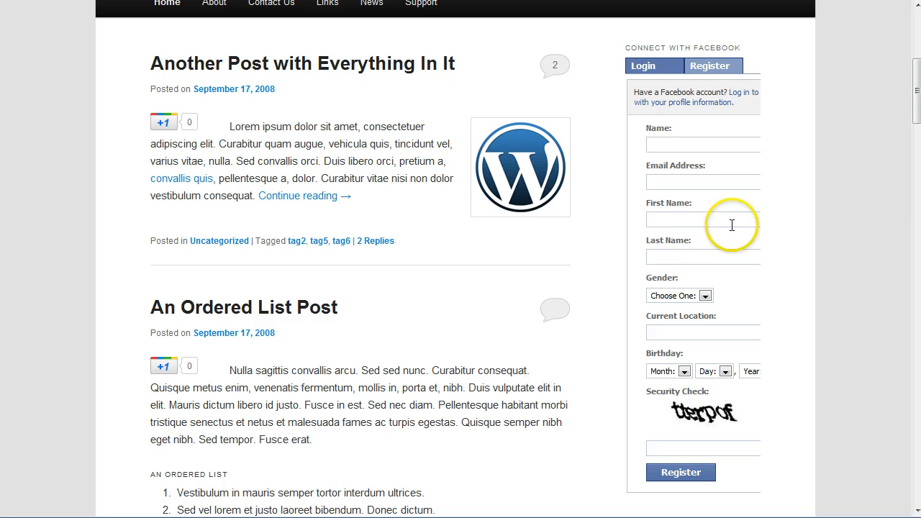
mouse_move(755, 250)
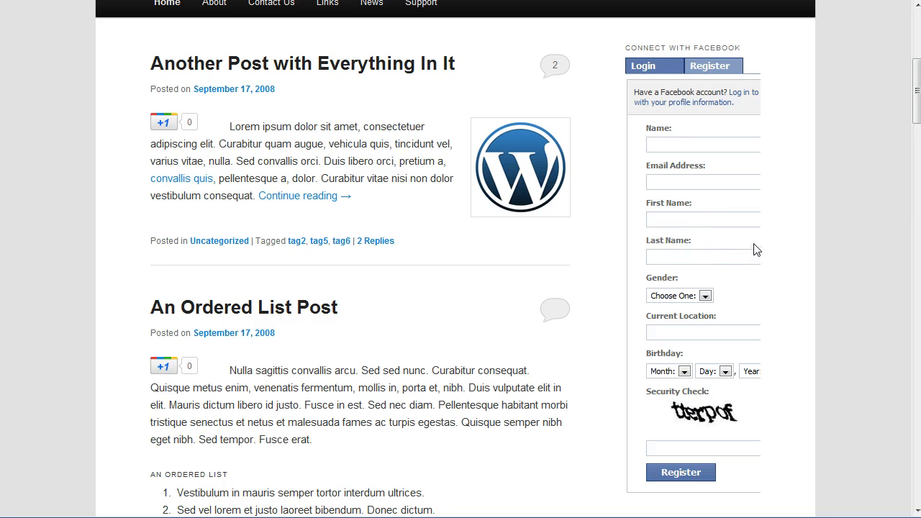
mouse_move(711, 66)
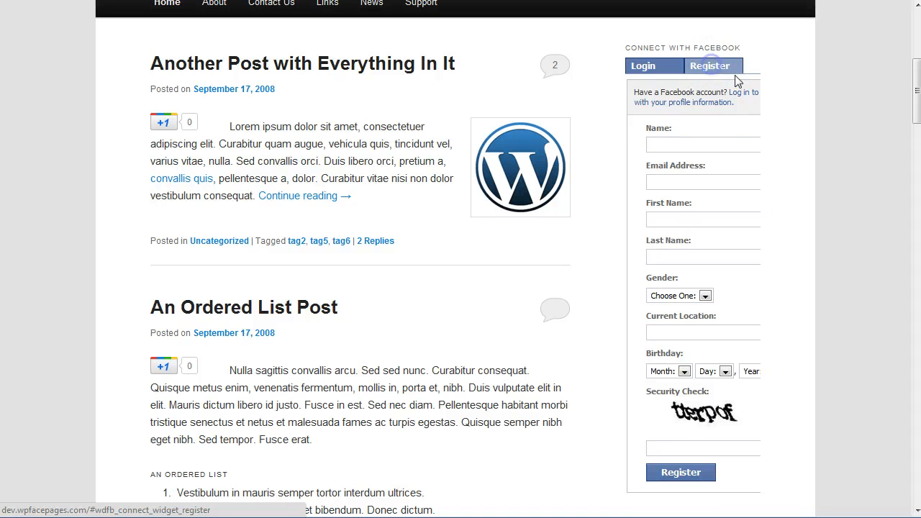
scroll("up", 3)
type("dev.wpfacepages.com/wp-register.php")
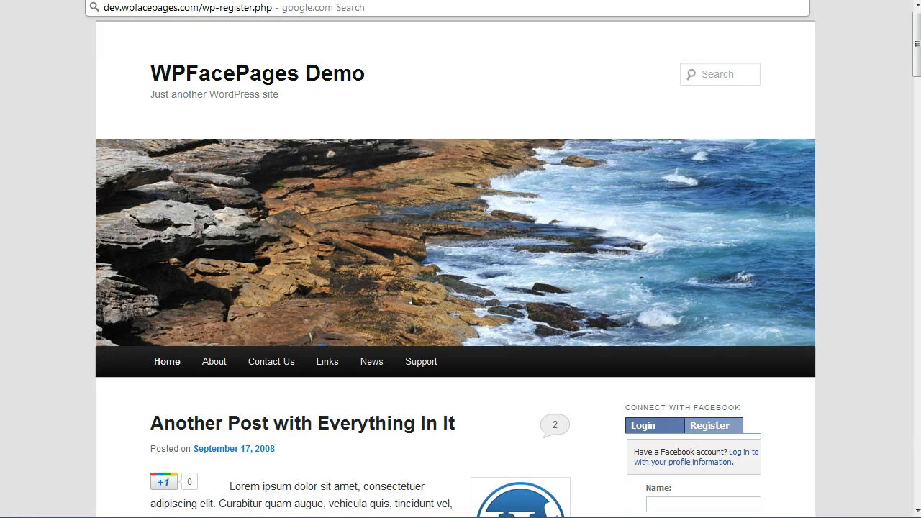
- Go to the wp-register page and click 'Register with Facebook'
left_click(435, 280)
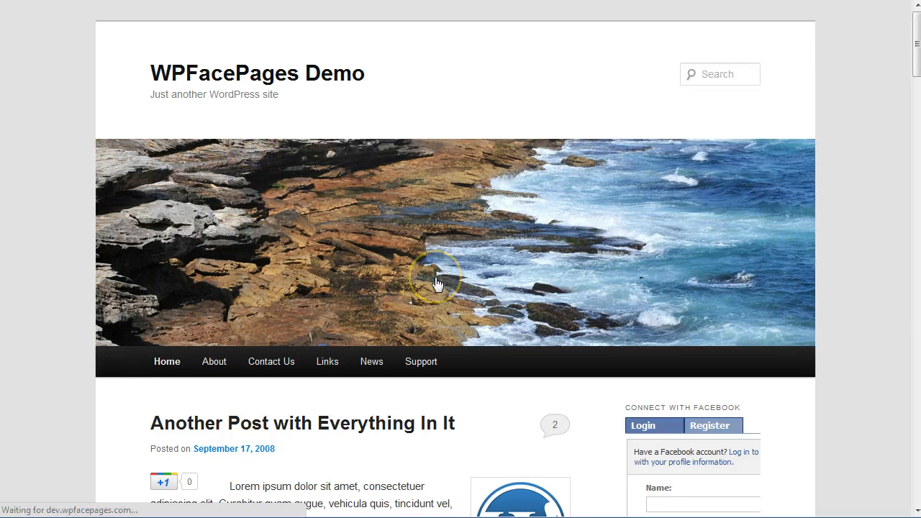
left_click(710, 425)
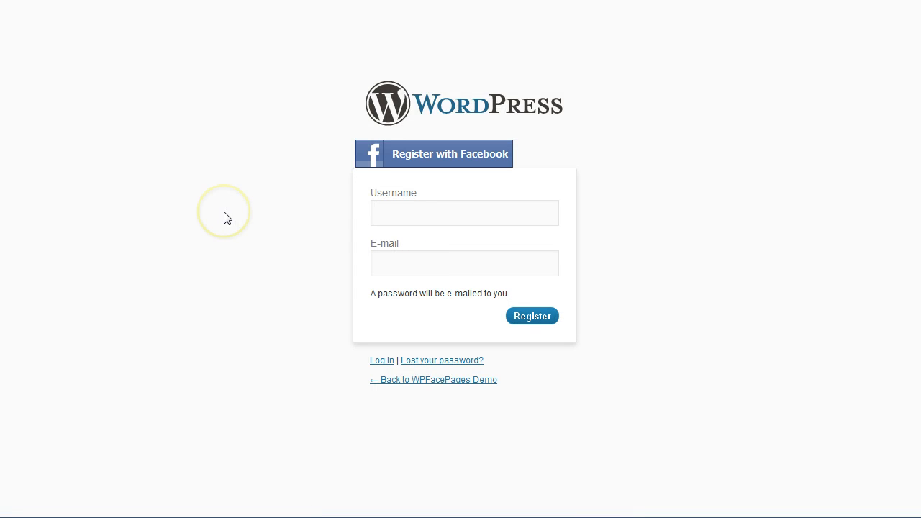
mouse_move(474, 111)
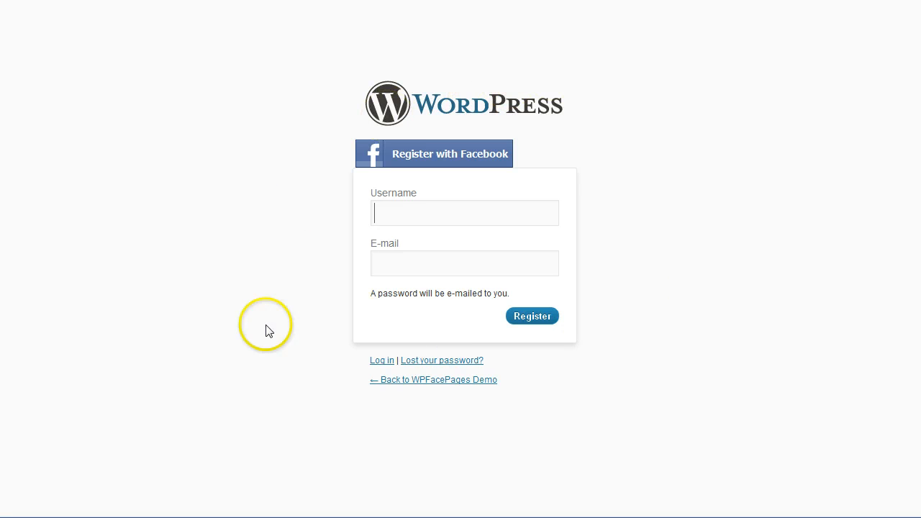
mouse_move(299, 340)
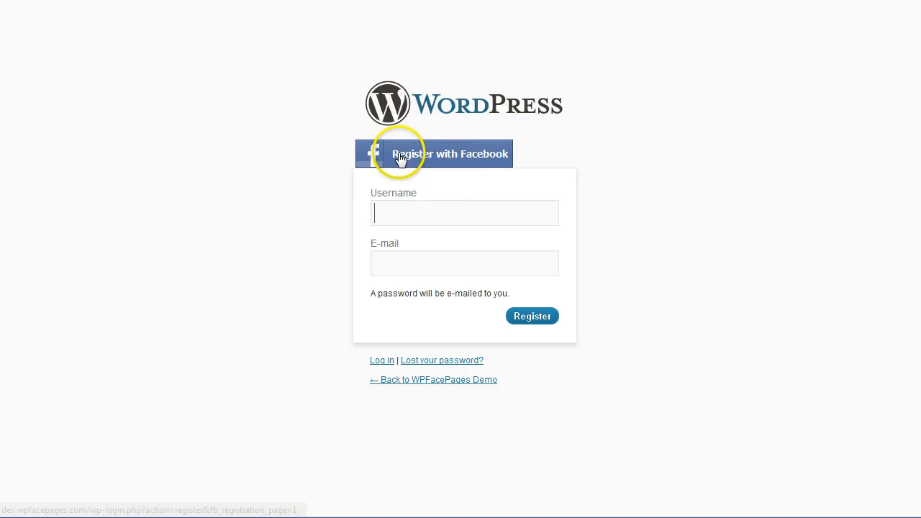
mouse_move(651, 151)
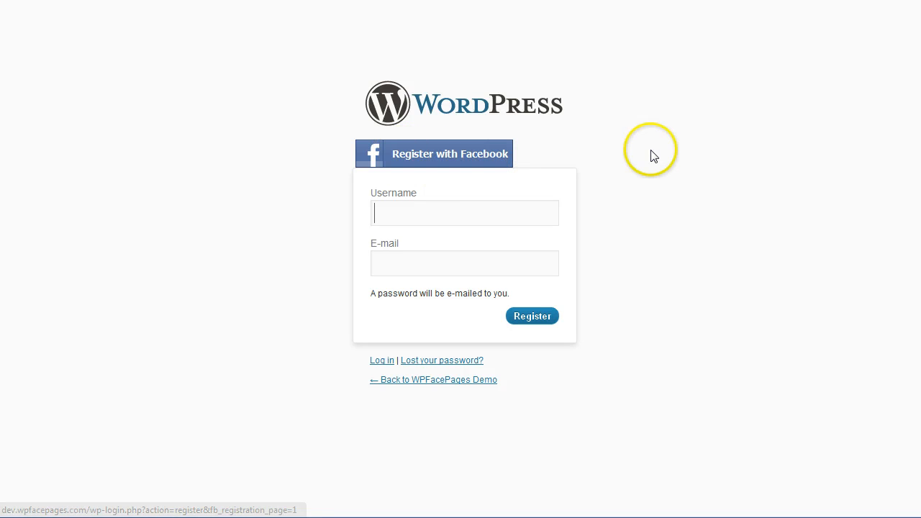
mouse_move(420, 373)
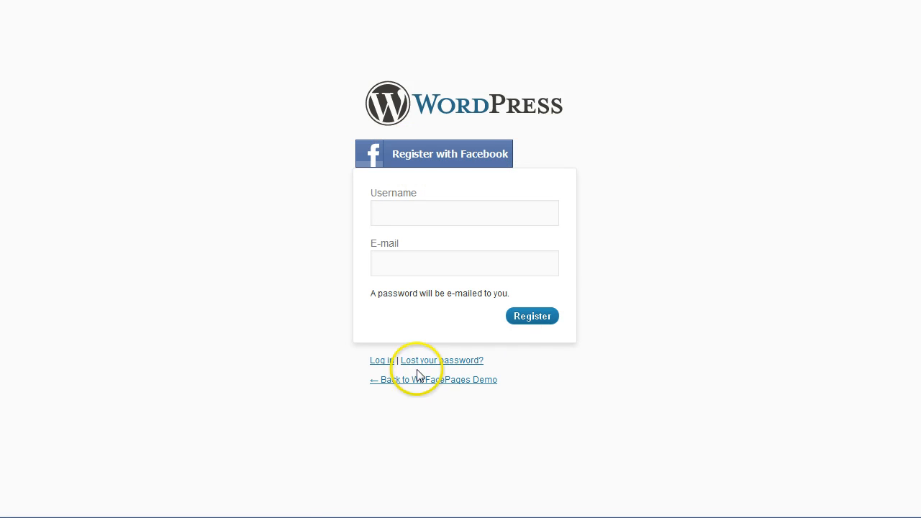
mouse_move(593, 302)
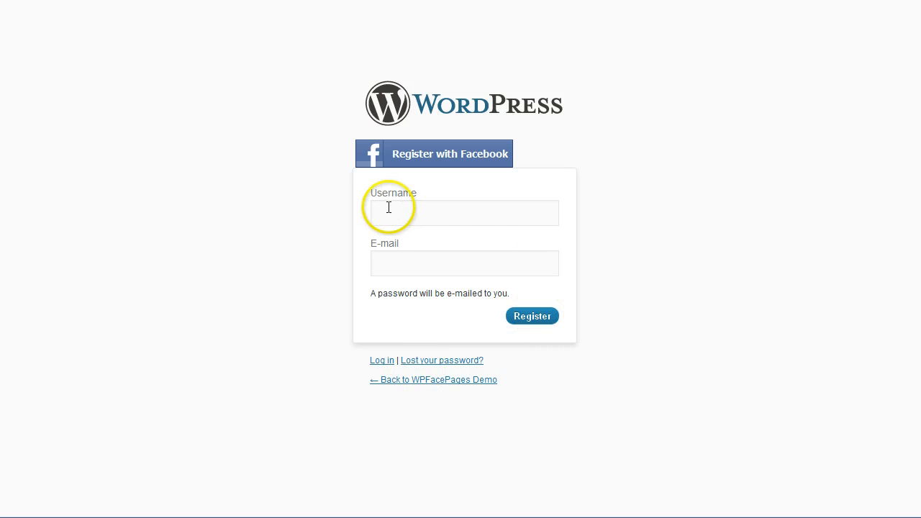
left_click(464, 212)
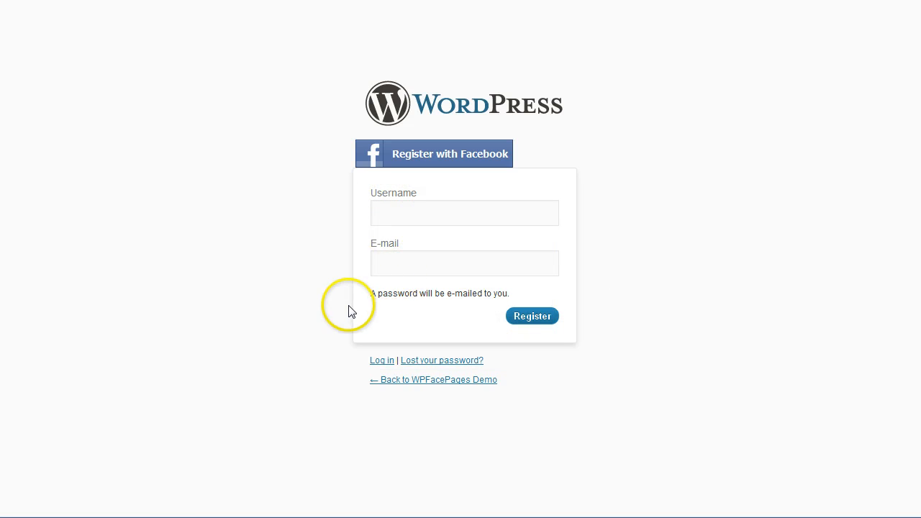
mouse_move(431, 154)
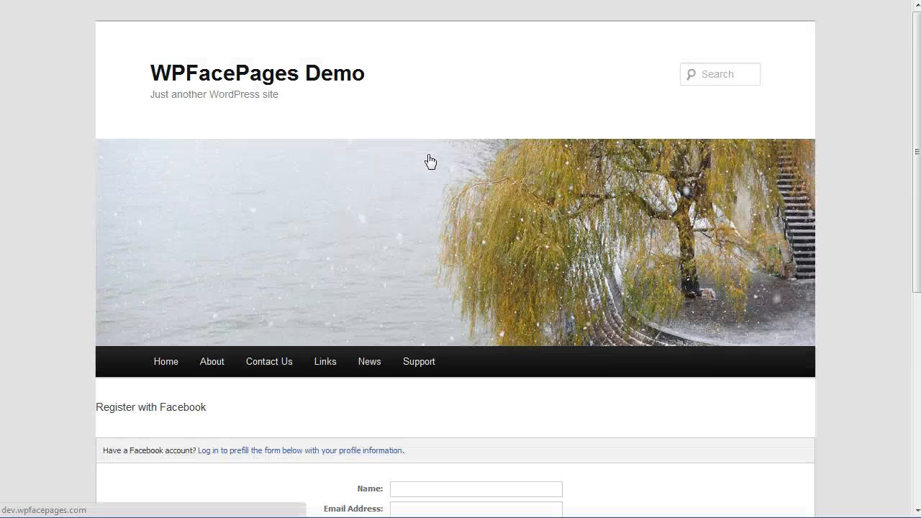
- Prefill the Register with Facebook form from the Facebook profile and submit the registration
scroll("down", 3)
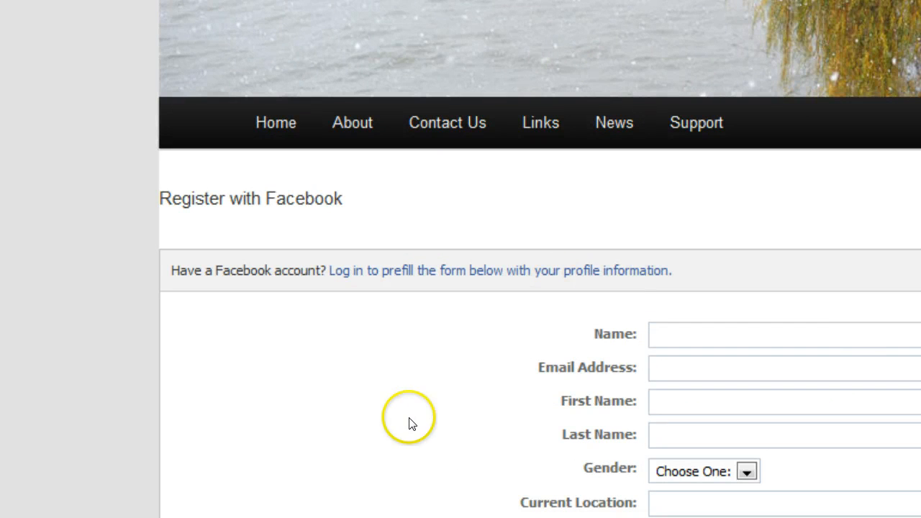
mouse_move(338, 277)
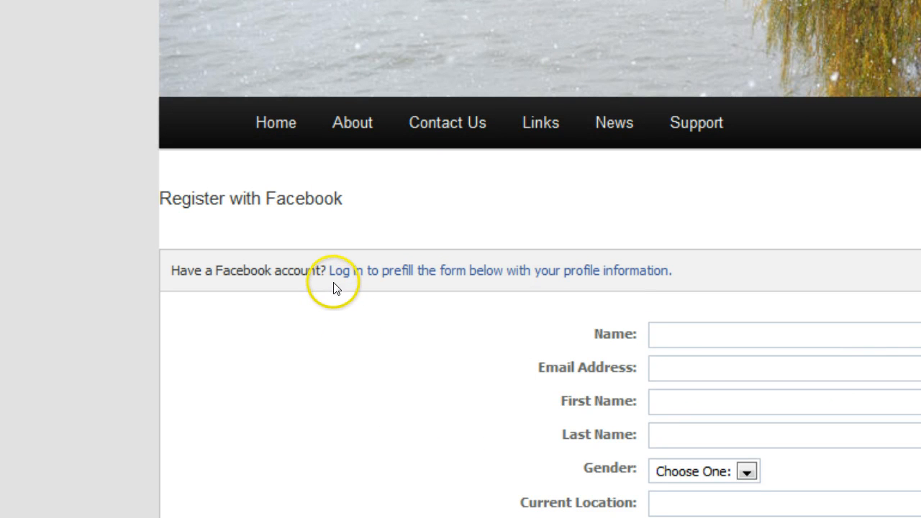
mouse_move(402, 278)
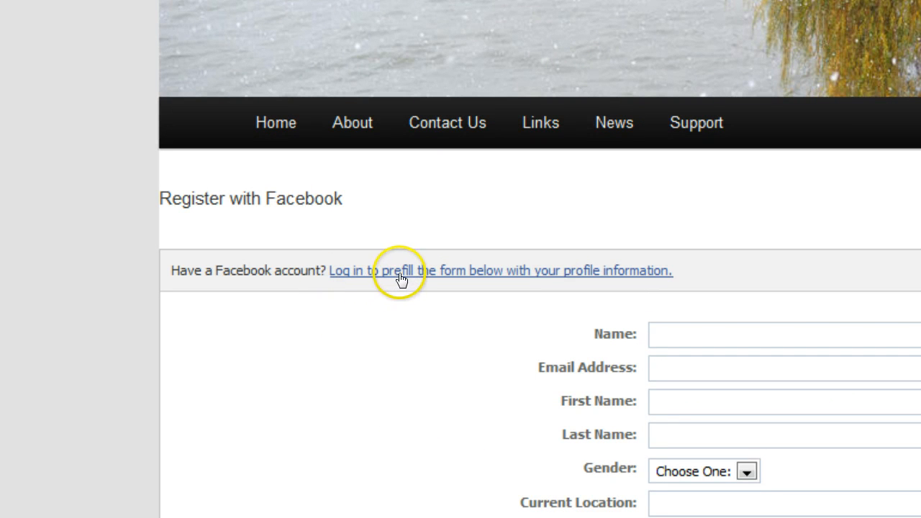
mouse_move(400, 279)
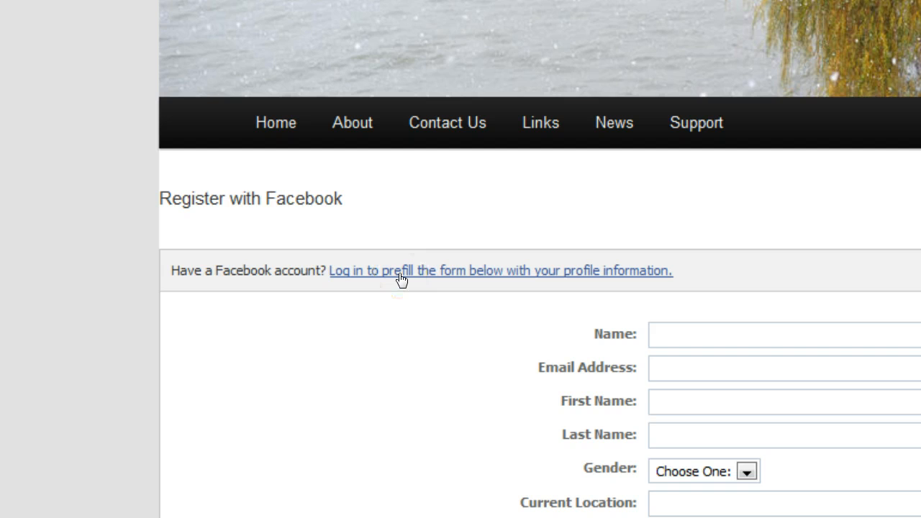
left_click(500, 271)
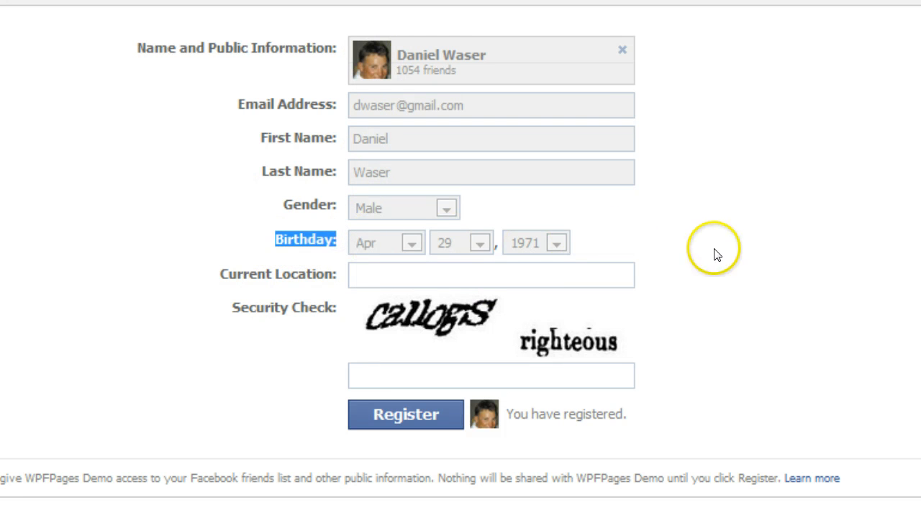
mouse_move(343, 374)
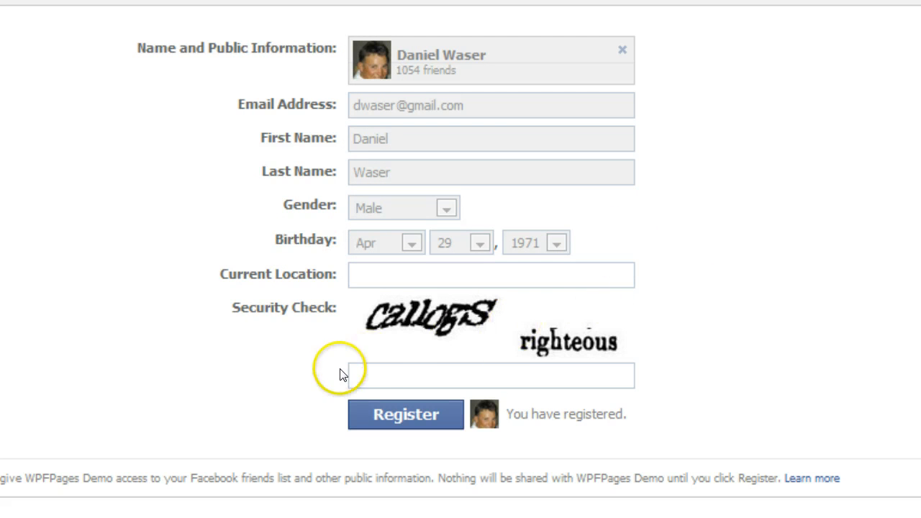
left_click(491, 375)
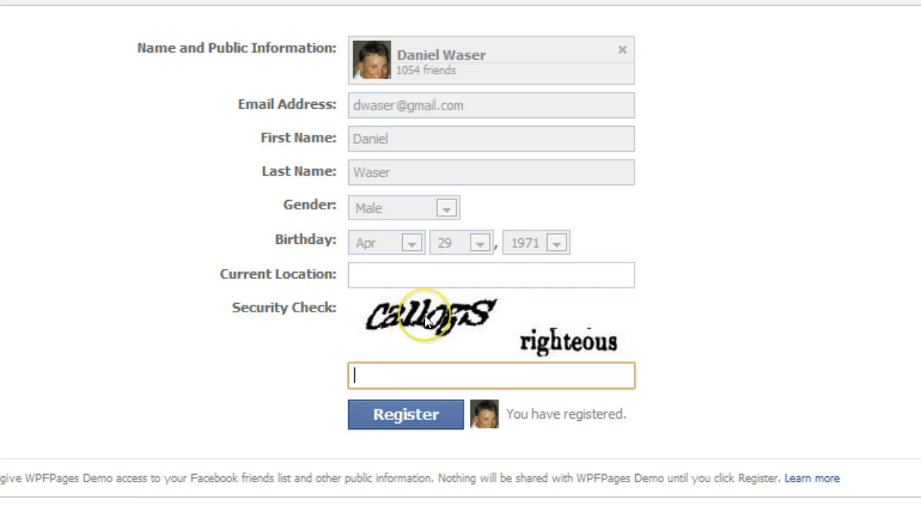
mouse_move(410, 360)
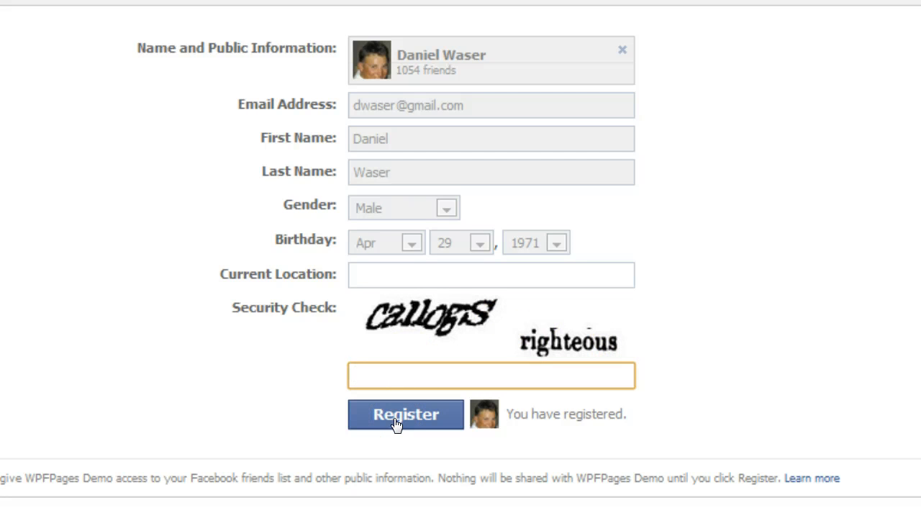
left_click(490, 375)
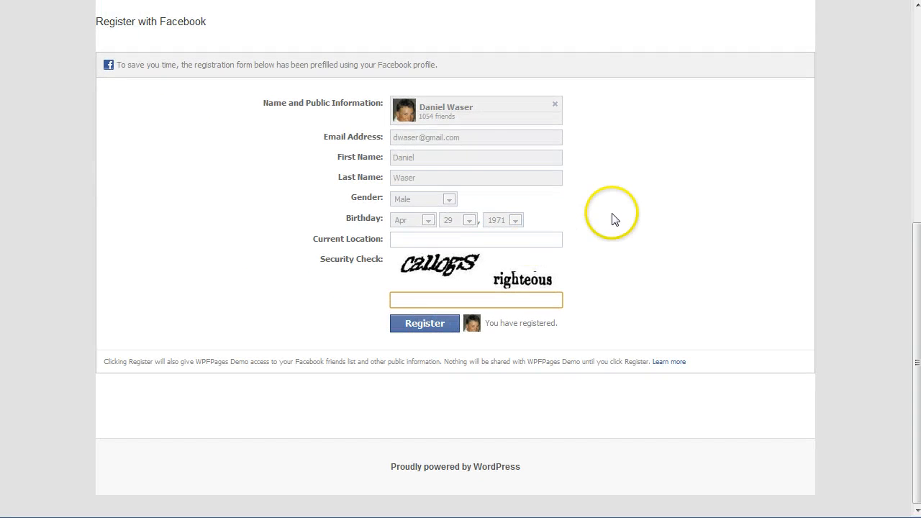
mouse_move(725, 223)
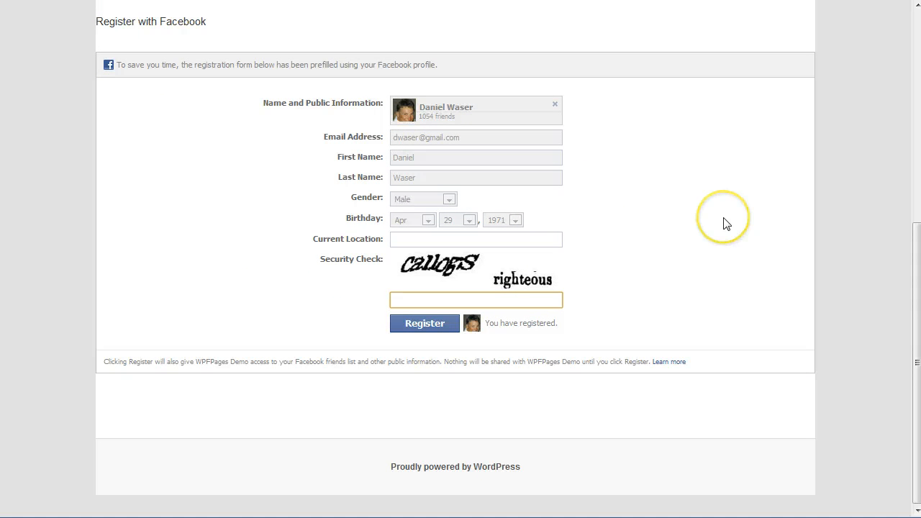
mouse_move(362, 253)
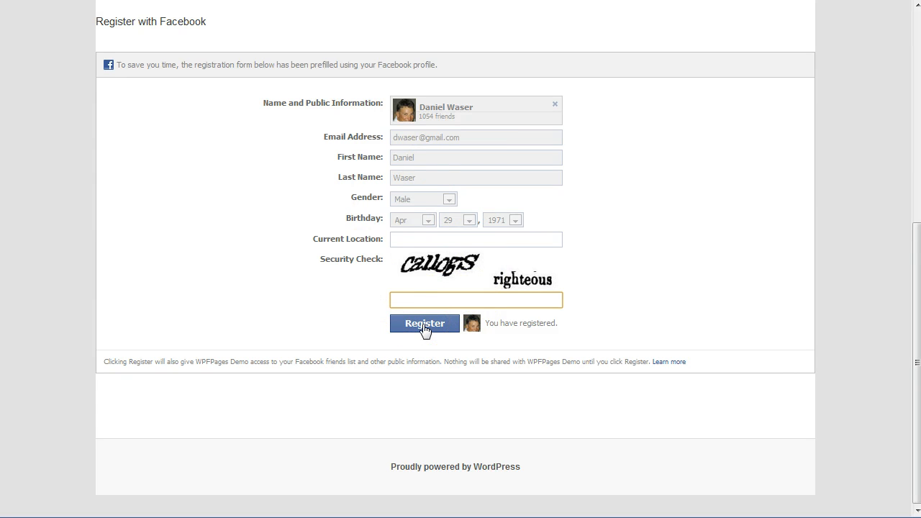
left_click(475, 300)
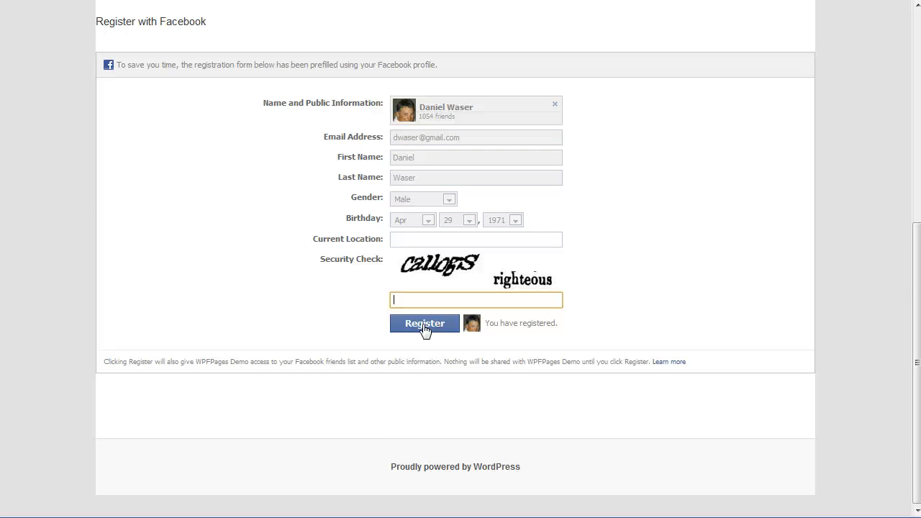
- Return to the home page and log in via the sidebar's 'Login with Facebook' widget
scroll("up", 3)
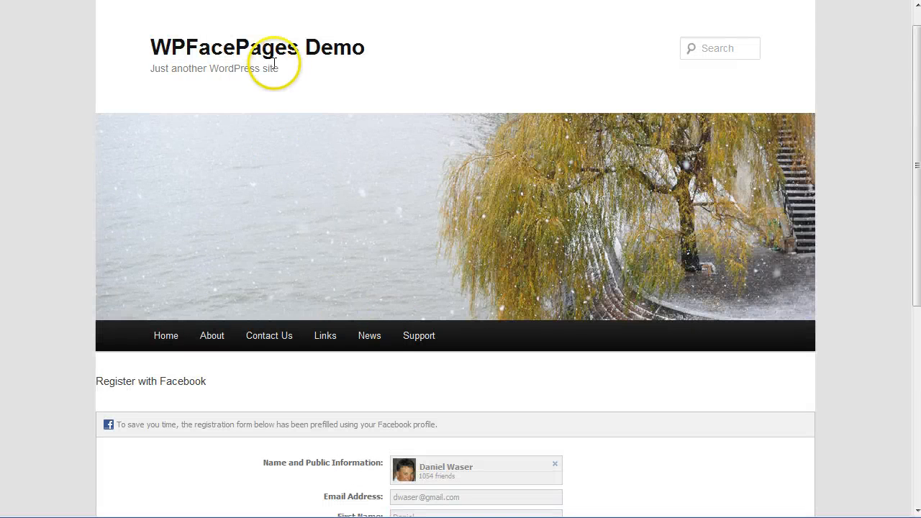
left_click(165, 335)
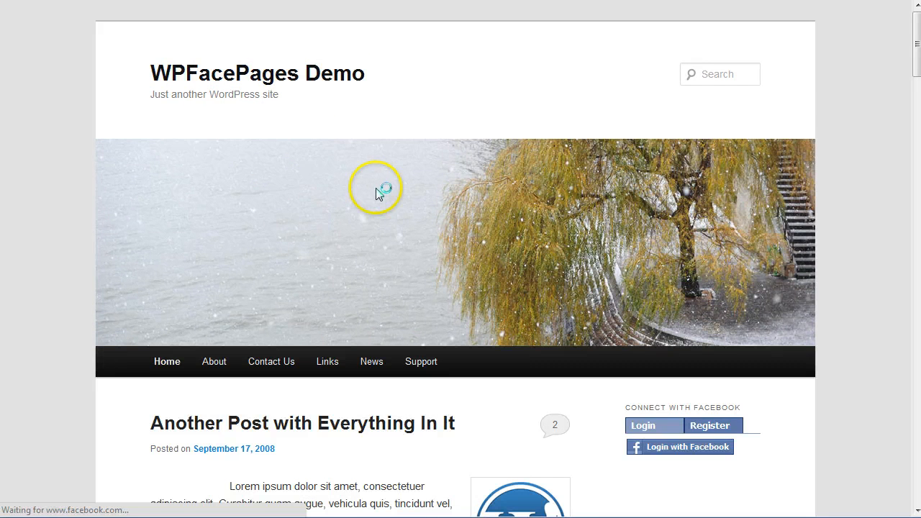
scroll("down", 3)
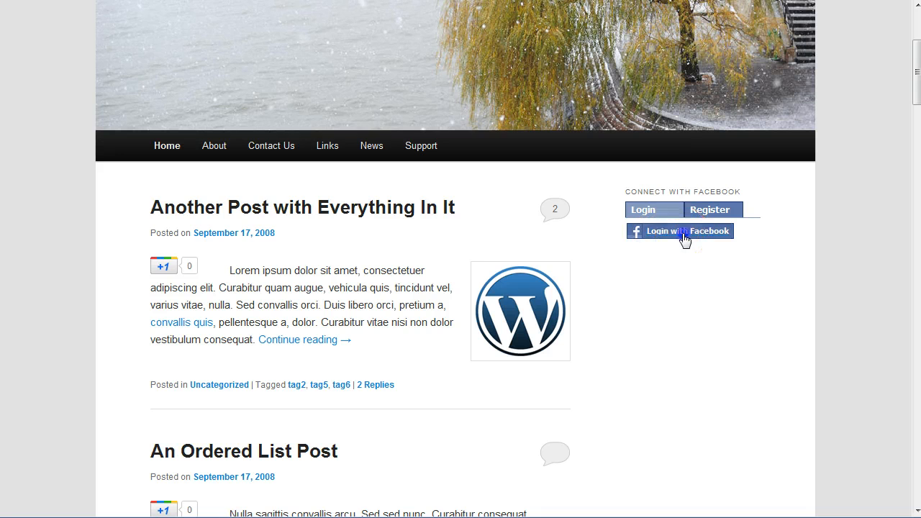
left_click(679, 231)
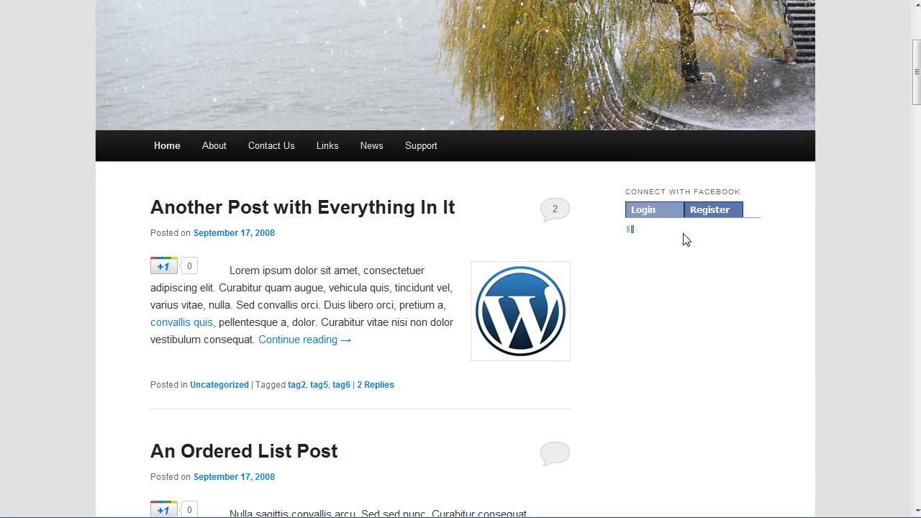
left_click(641, 210)
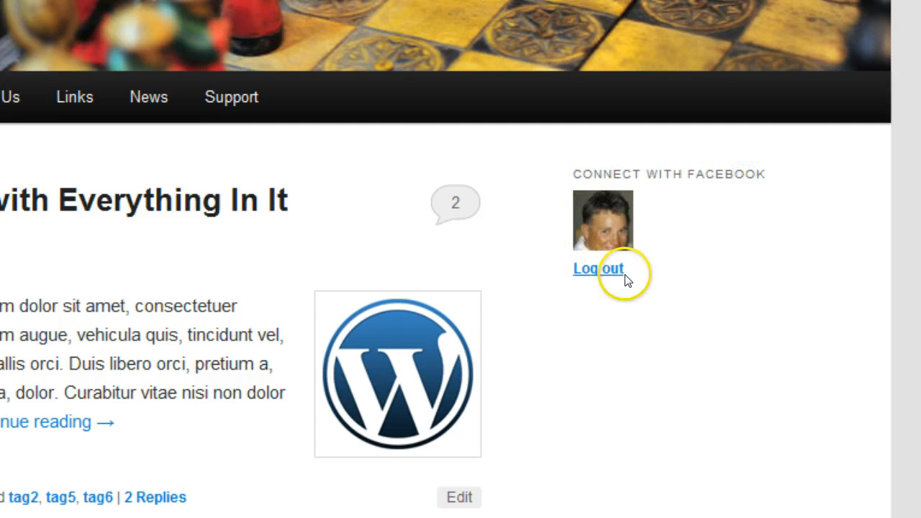
scroll("up", 3)
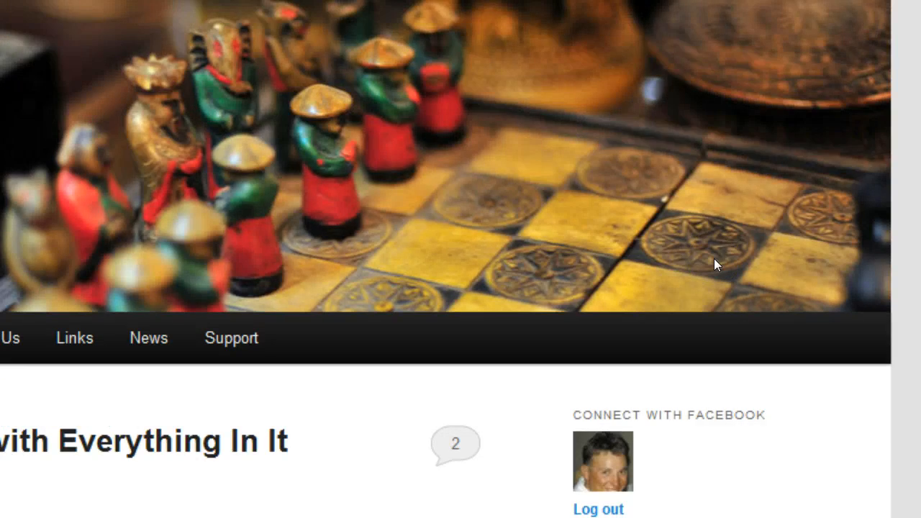
scroll("up", 3)
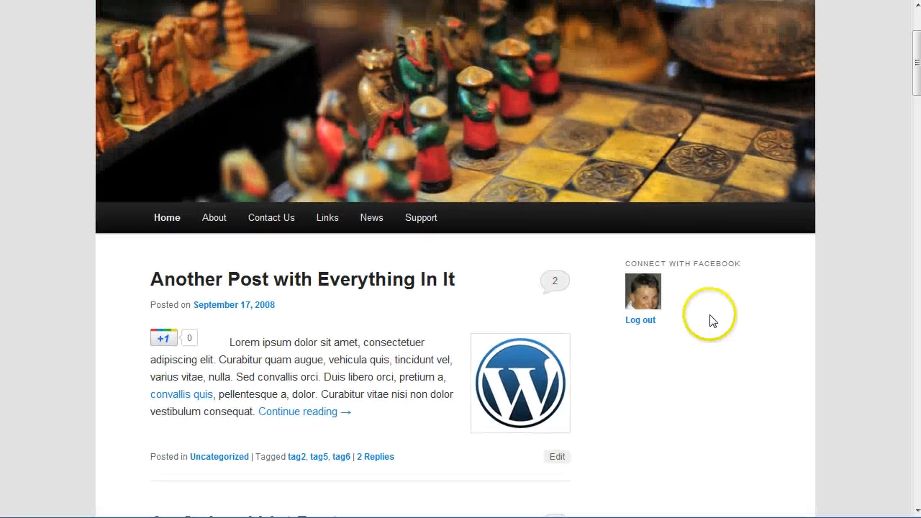
mouse_move(711, 319)
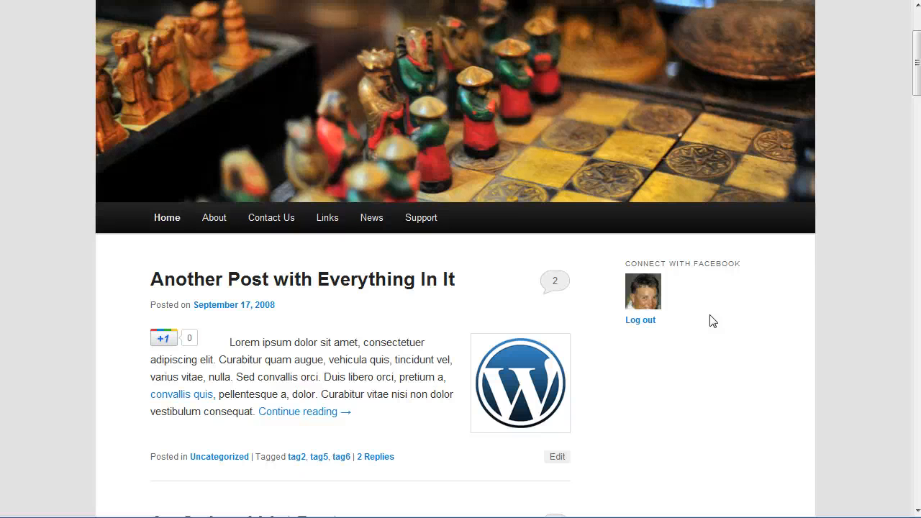
mouse_move(696, 332)
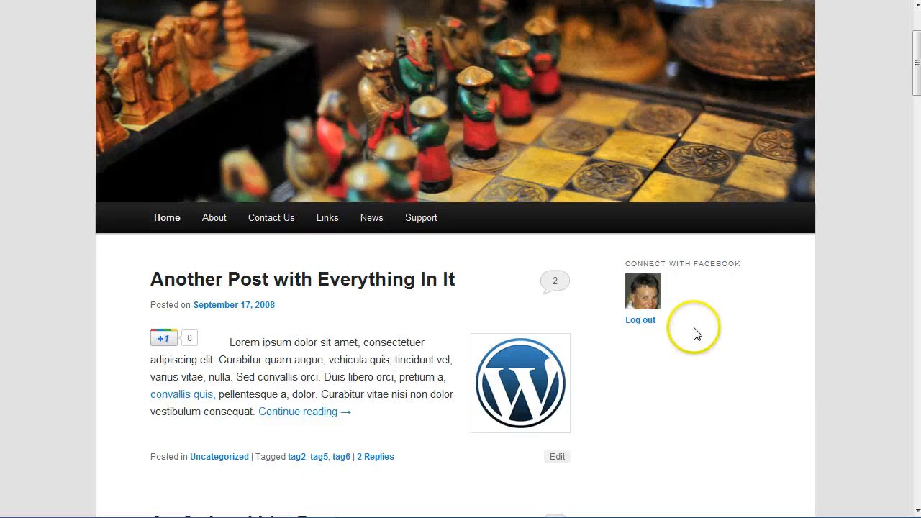
mouse_move(696, 333)
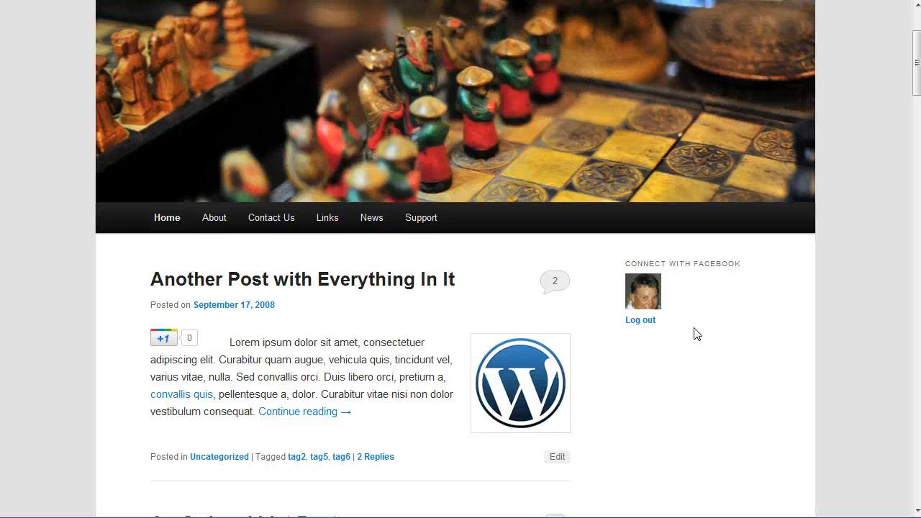